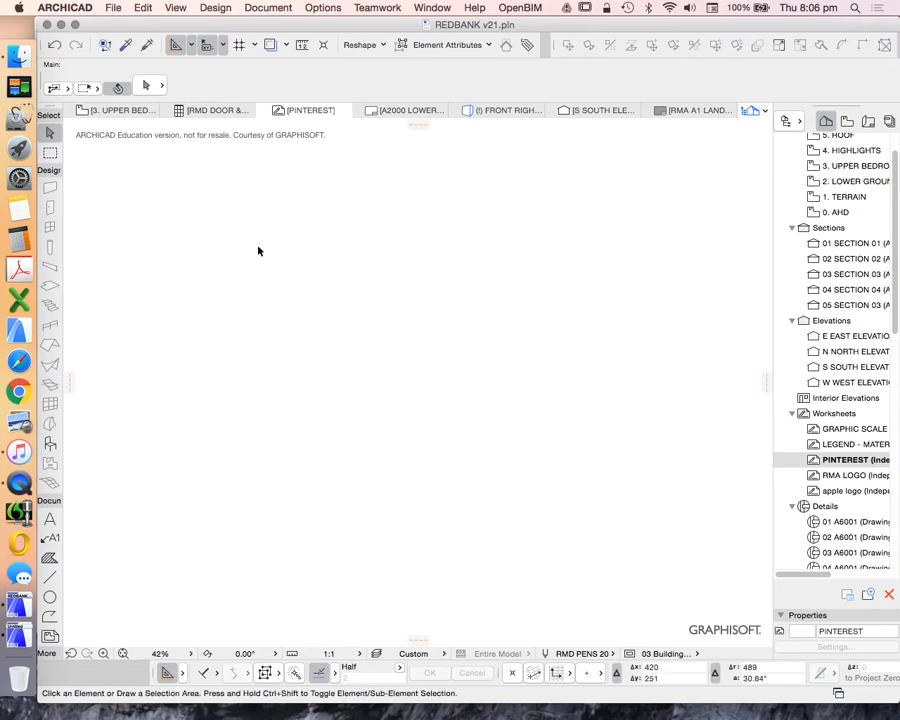
mouse_move(492, 244)
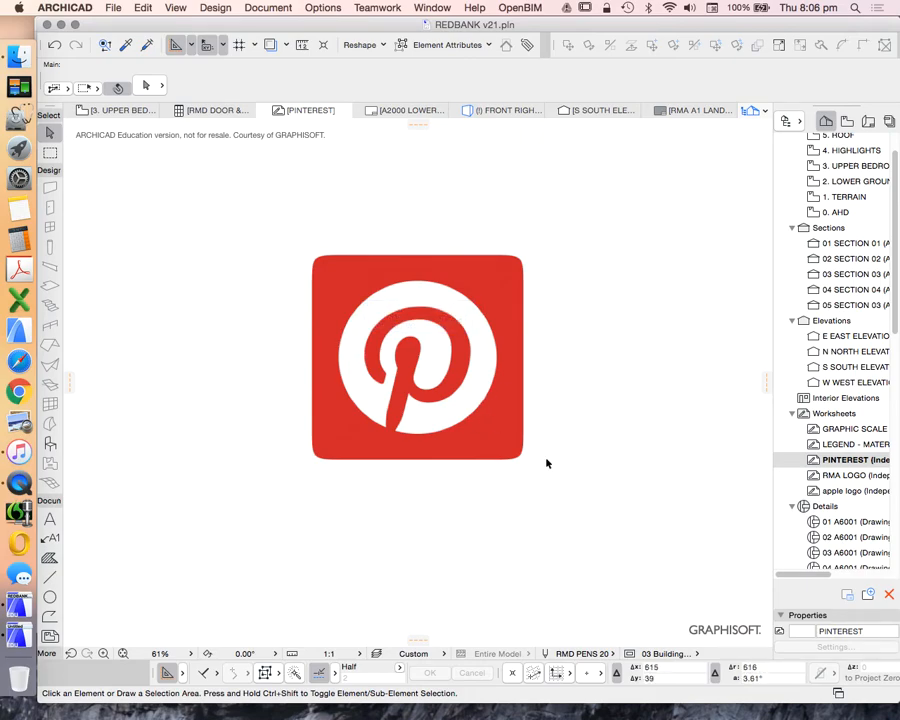
mouse_move(340, 428)
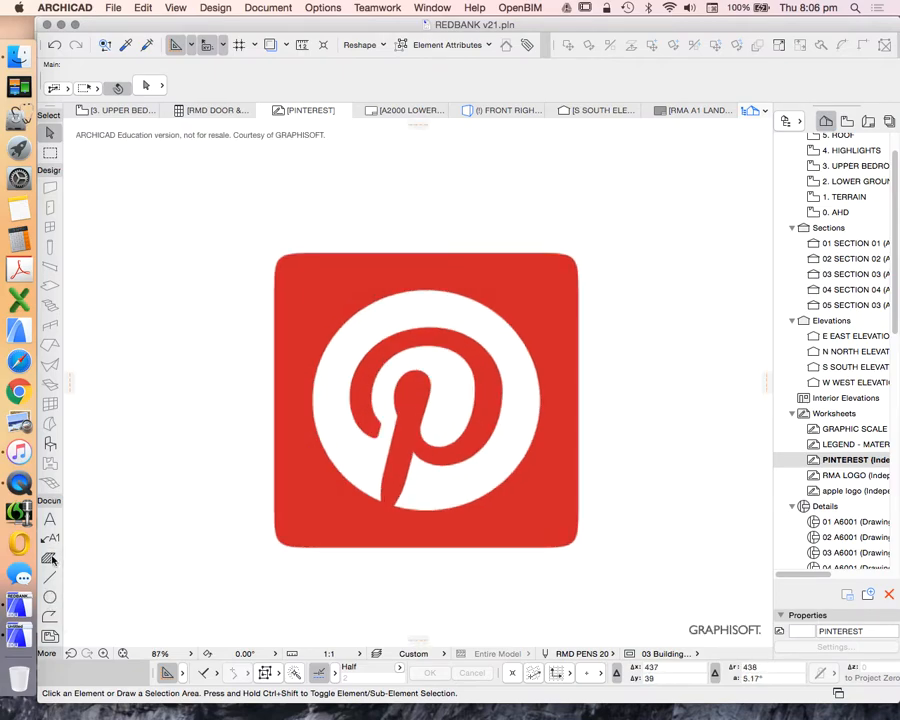
mouse_move(48, 558)
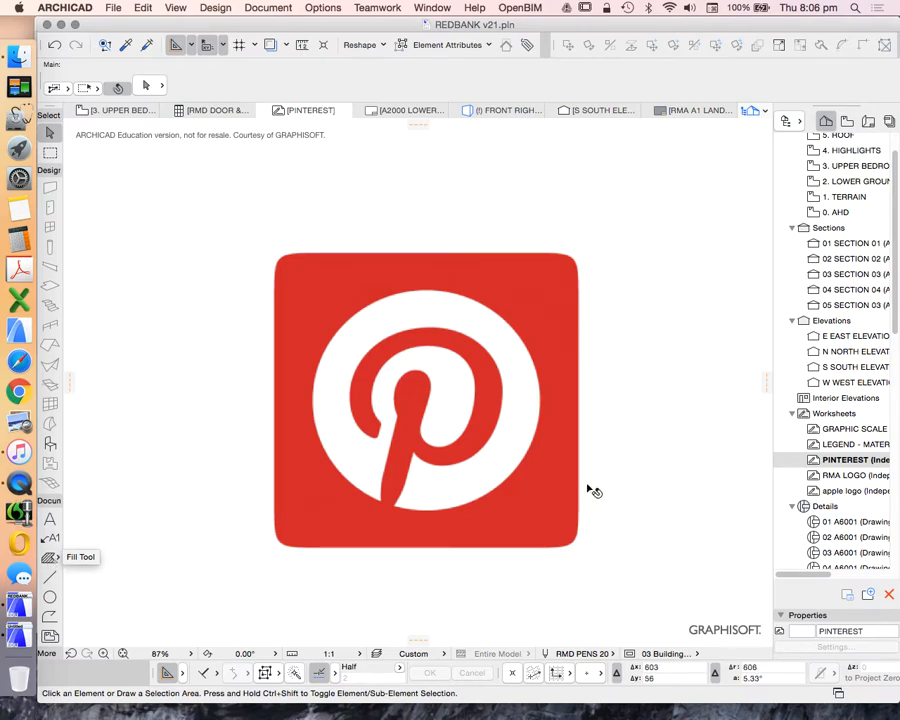
mouse_move(170, 436)
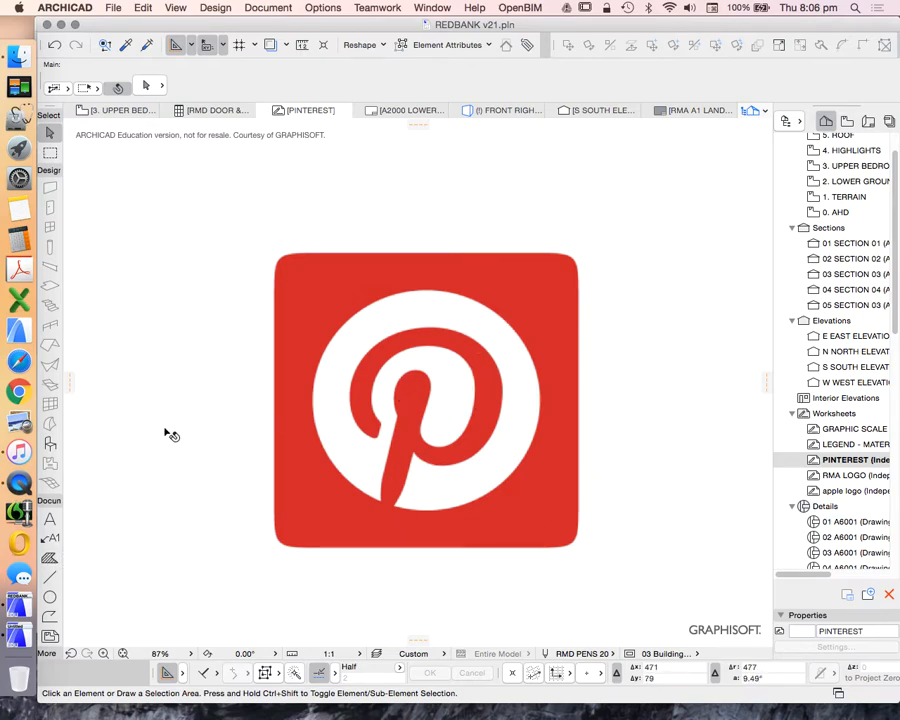
Draw a rectangular fill tracing the logo's red square and confirm its Fill Selection Settings.
click(48, 556)
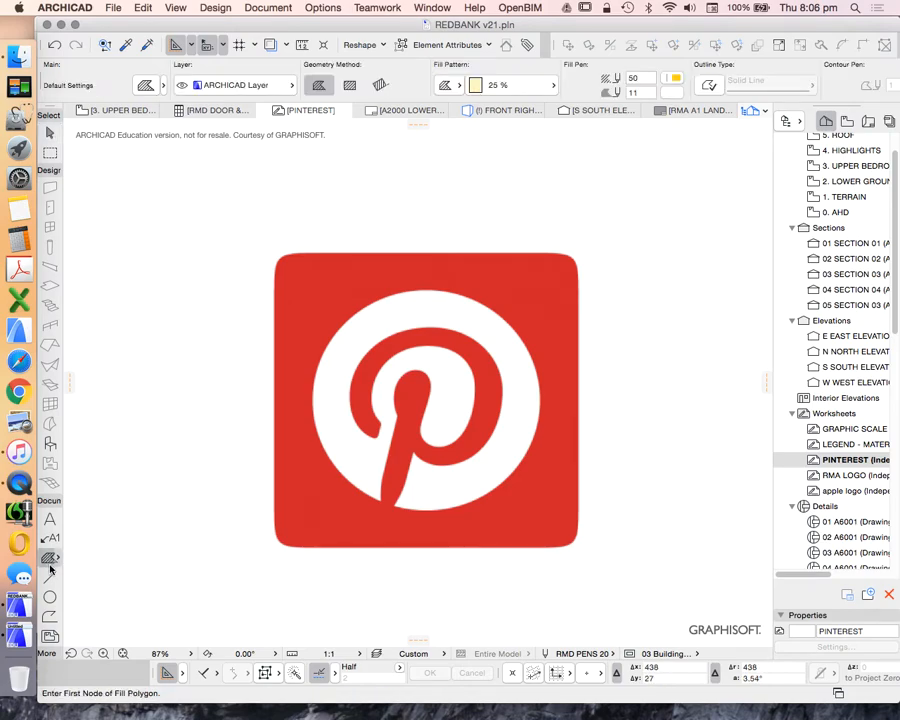
click(674, 84)
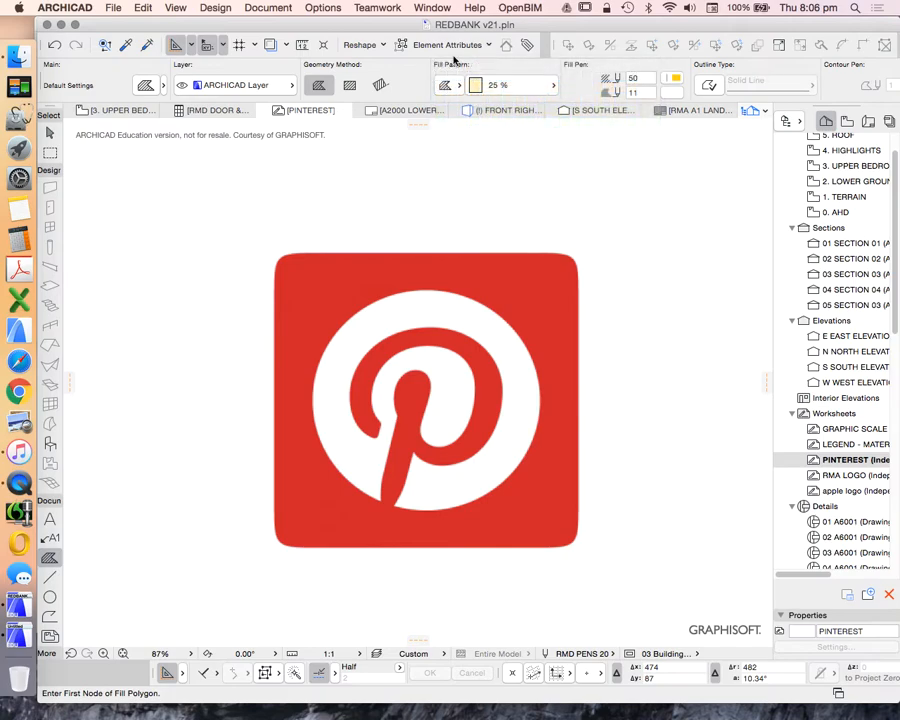
mouse_move(398, 414)
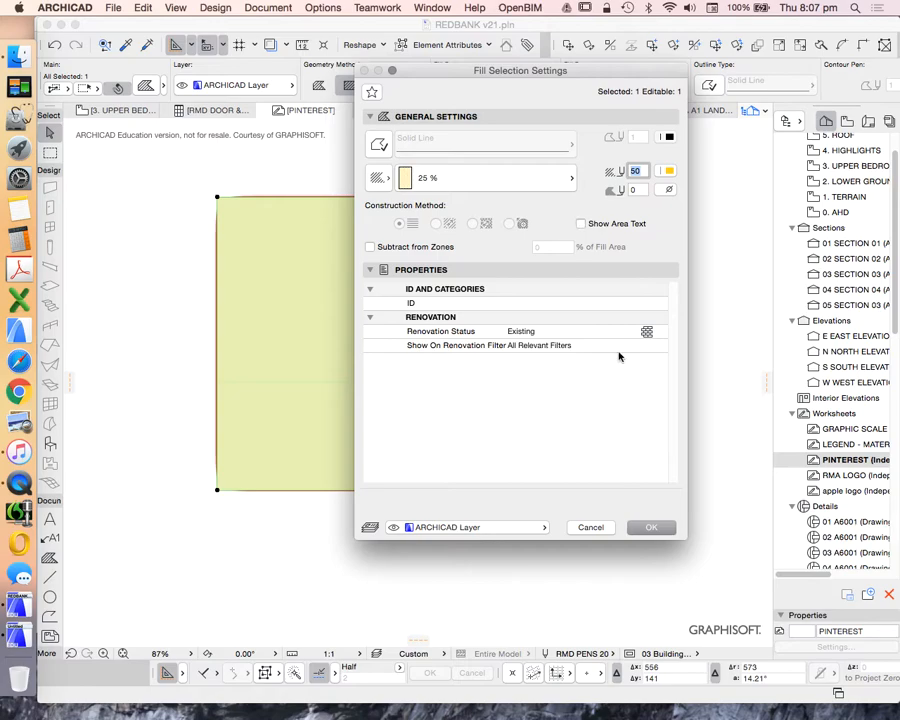
click(650, 528)
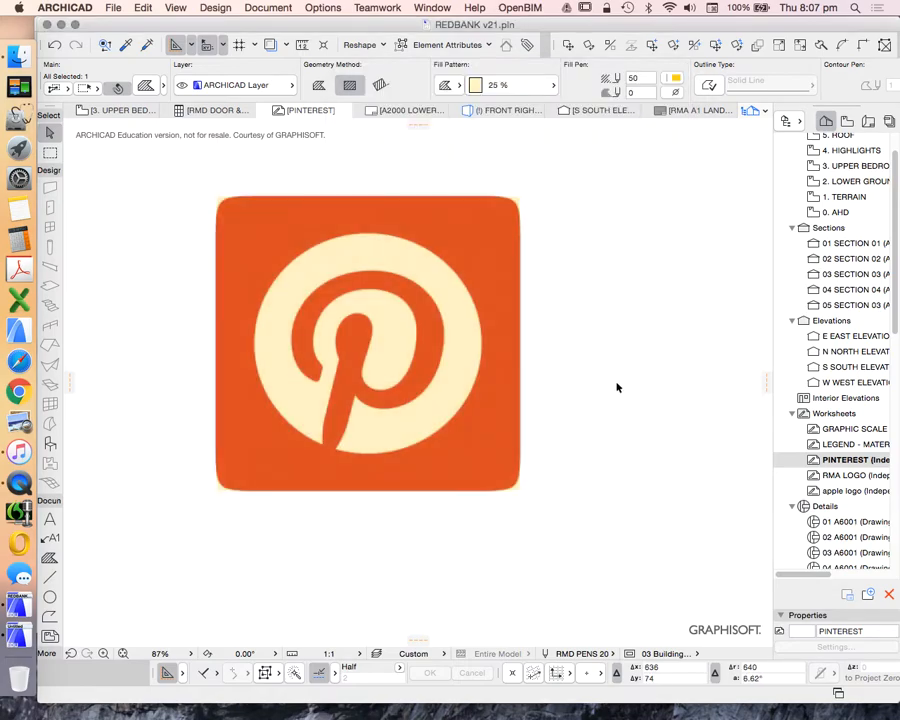
click(368, 344)
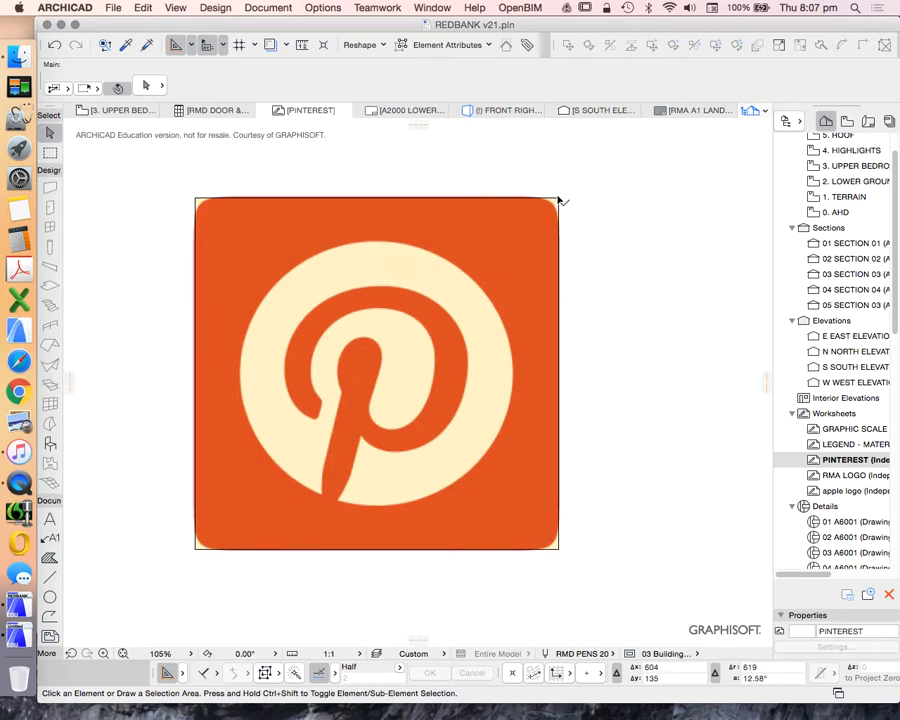
Fillet the square fill's corners with a radius of 7 via Edit > Reshape > Fillet/Chamfer.
click(376, 374)
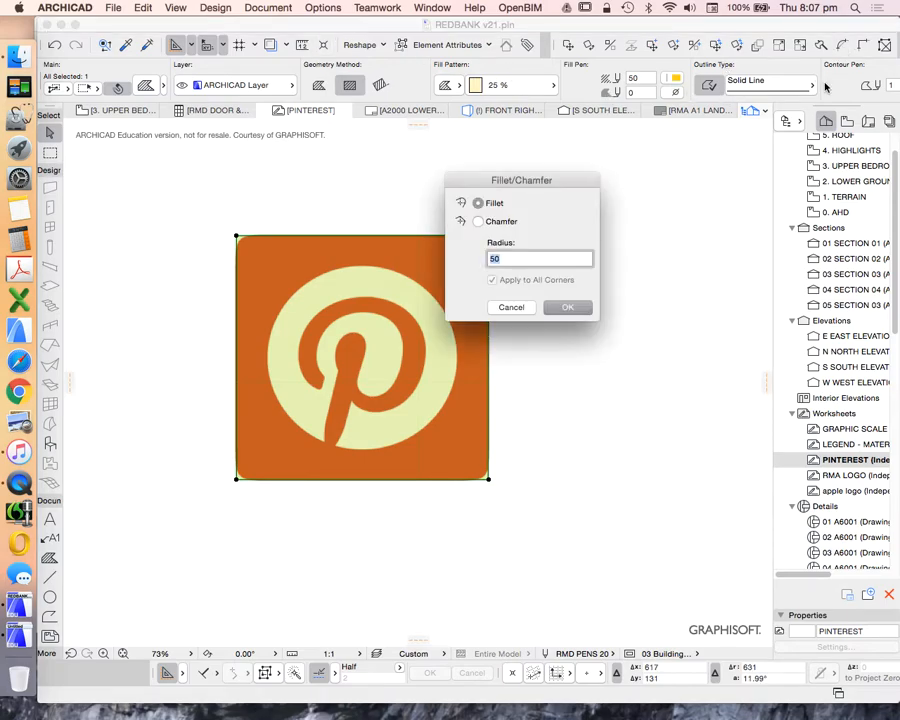
text(7)
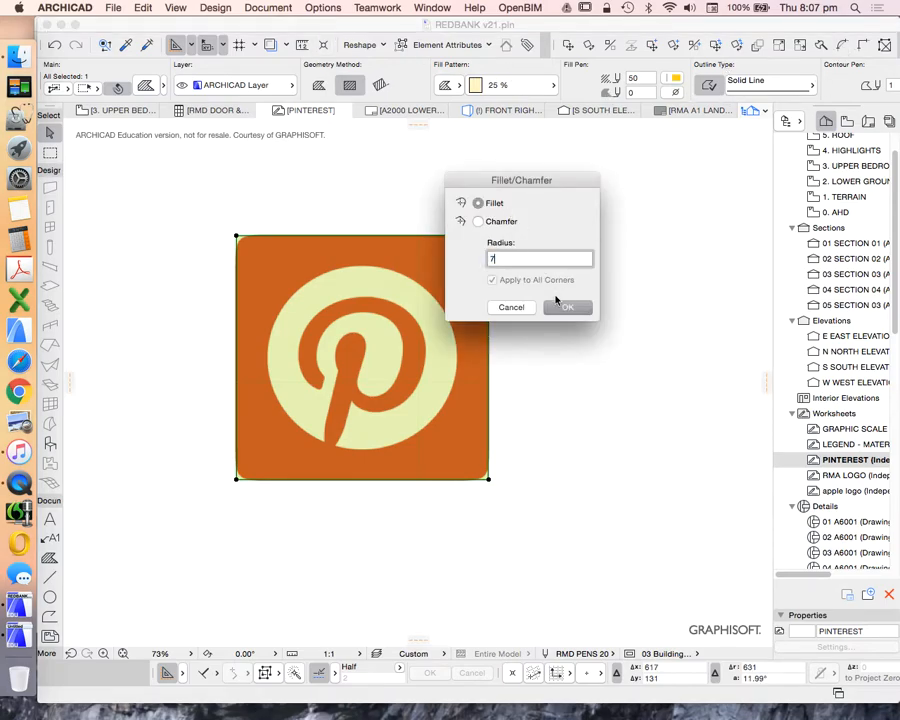
click(568, 308)
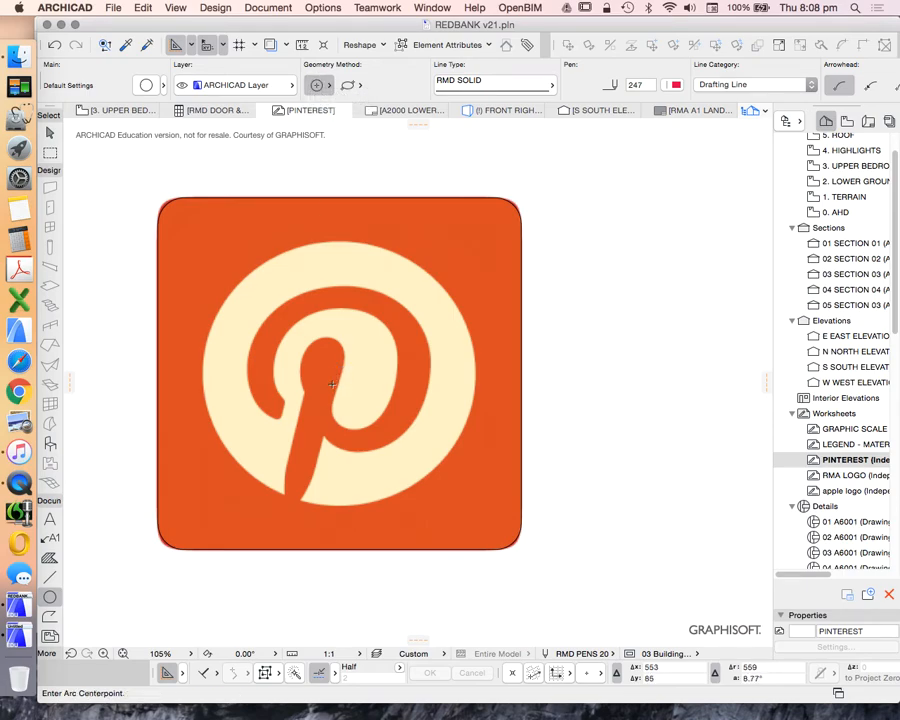
mouse_move(358, 368)
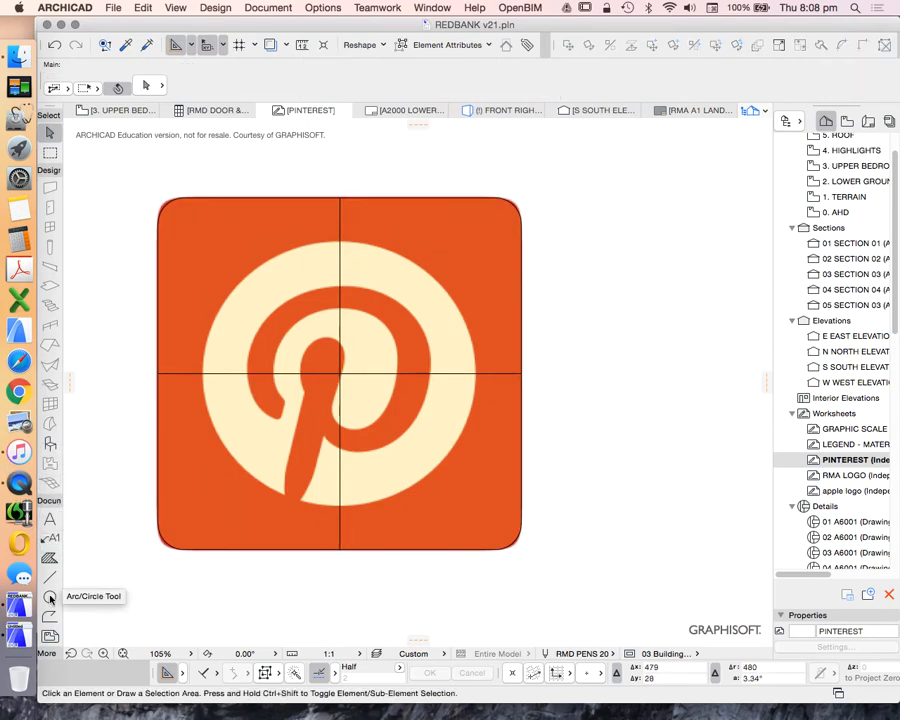
Draw a circle fill over the logo's cream disc with the Arc/Circle tool, centred on guide lines.
click(50, 598)
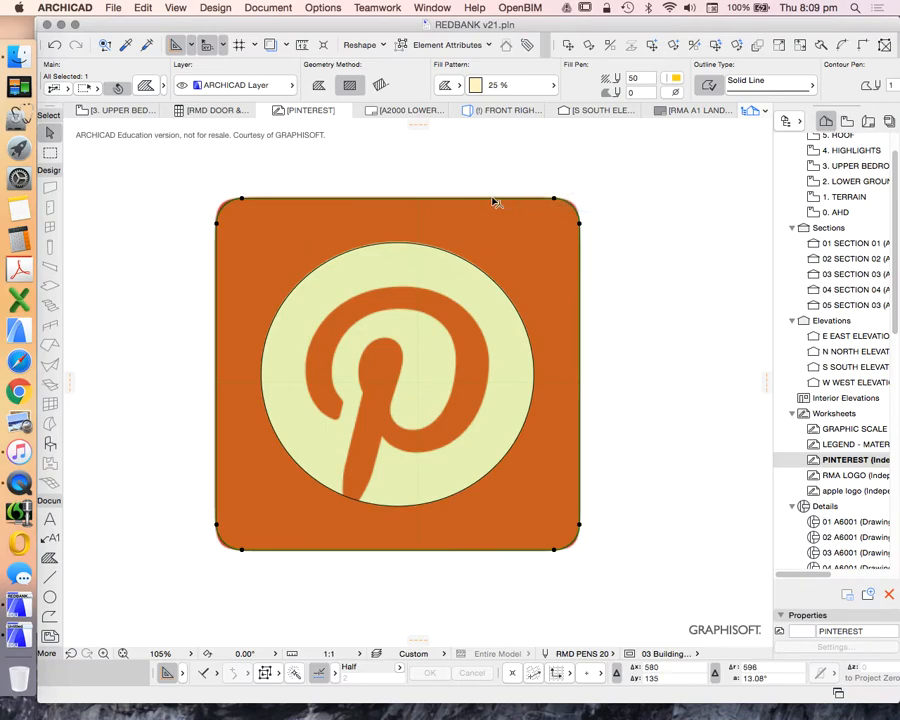
mouse_move(496, 204)
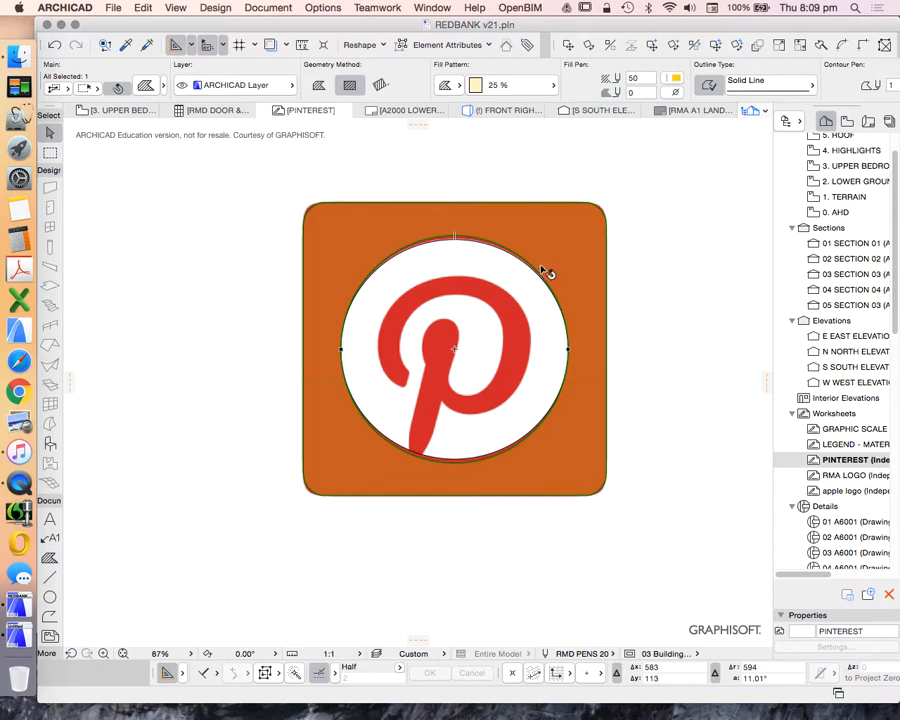
Undo the last edit and resize the circle fill to the logo circle's edge.
key(cmd+z)
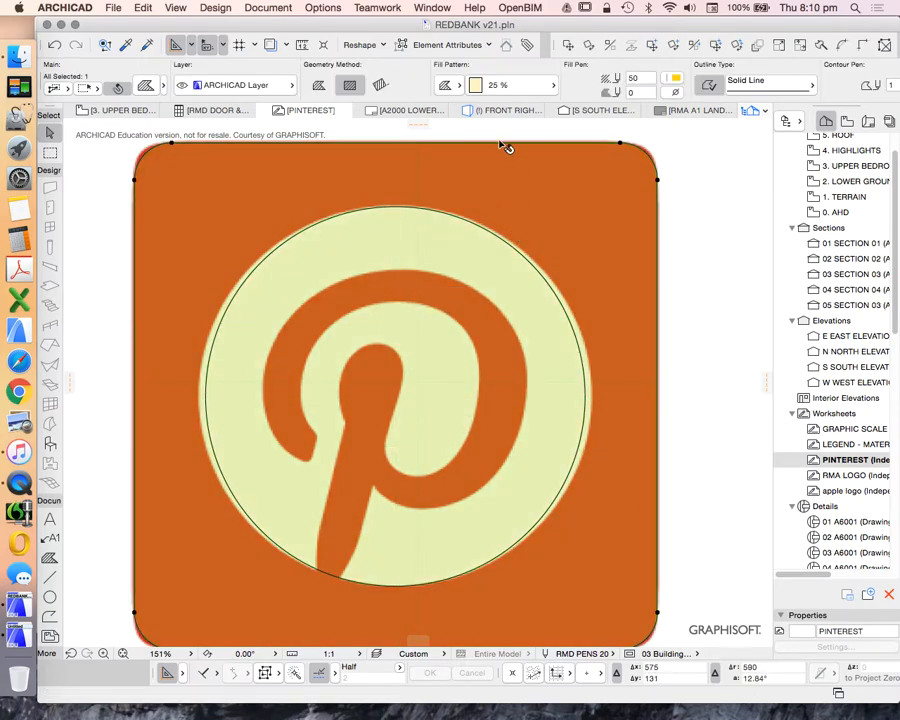
click(504, 144)
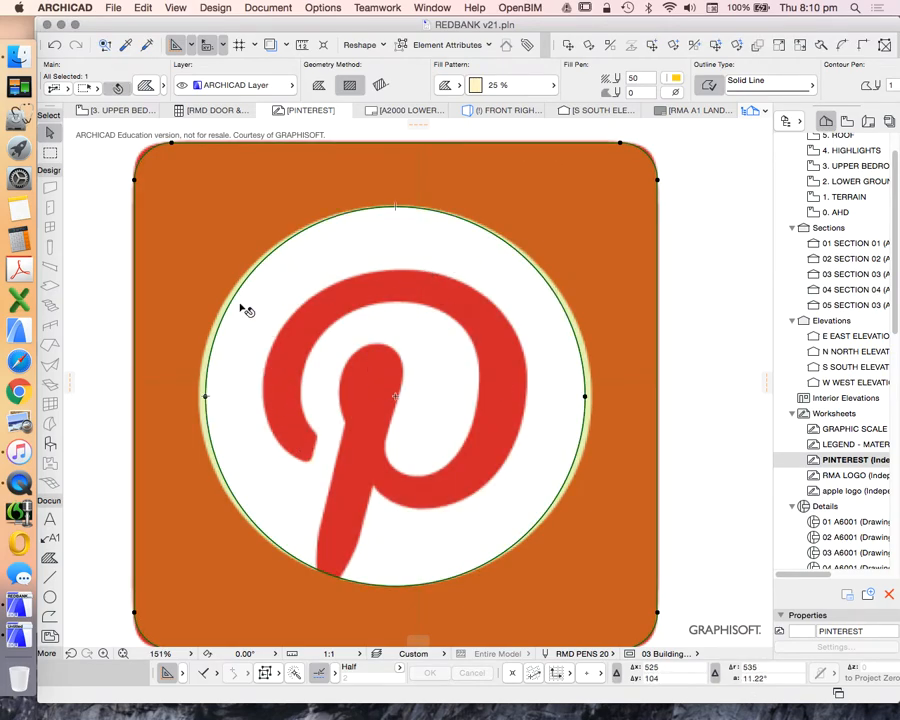
mouse_move(518, 328)
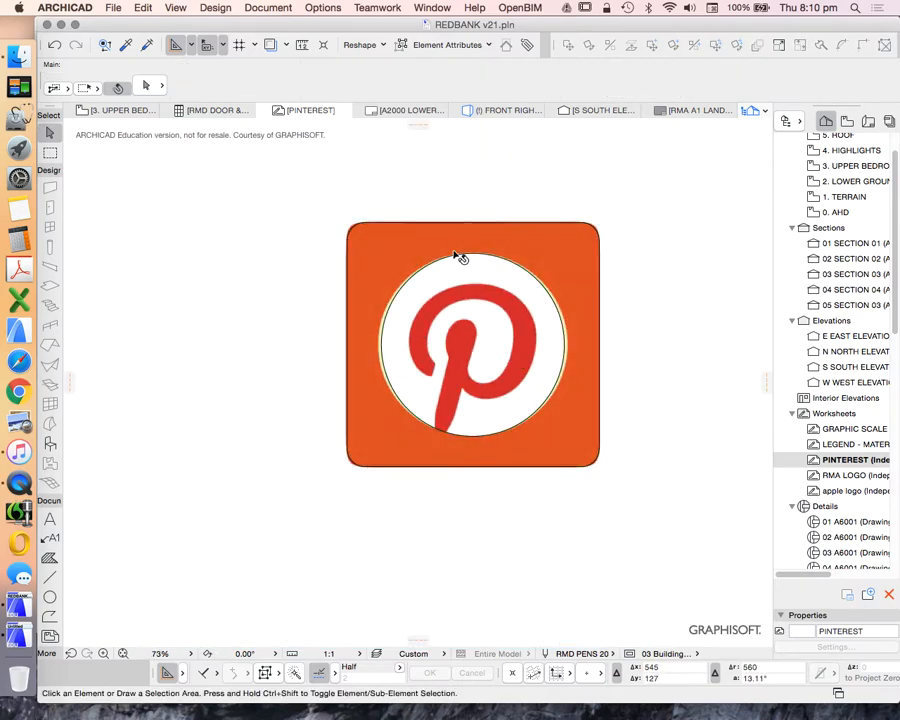
Give the rounded square fill a solid pattern so it shows solid red.
click(460, 256)
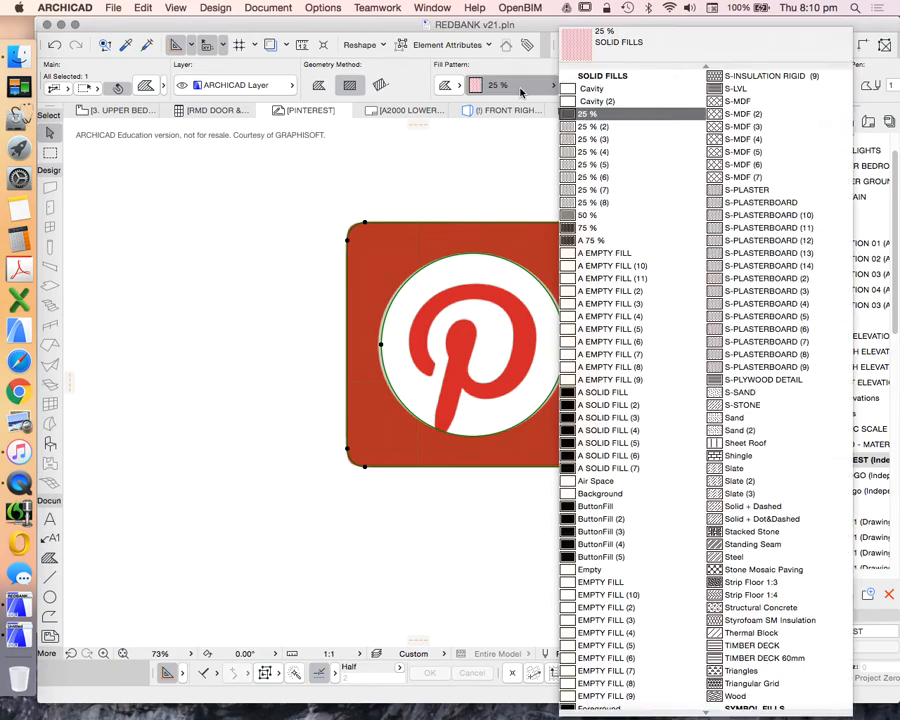
click(600, 240)
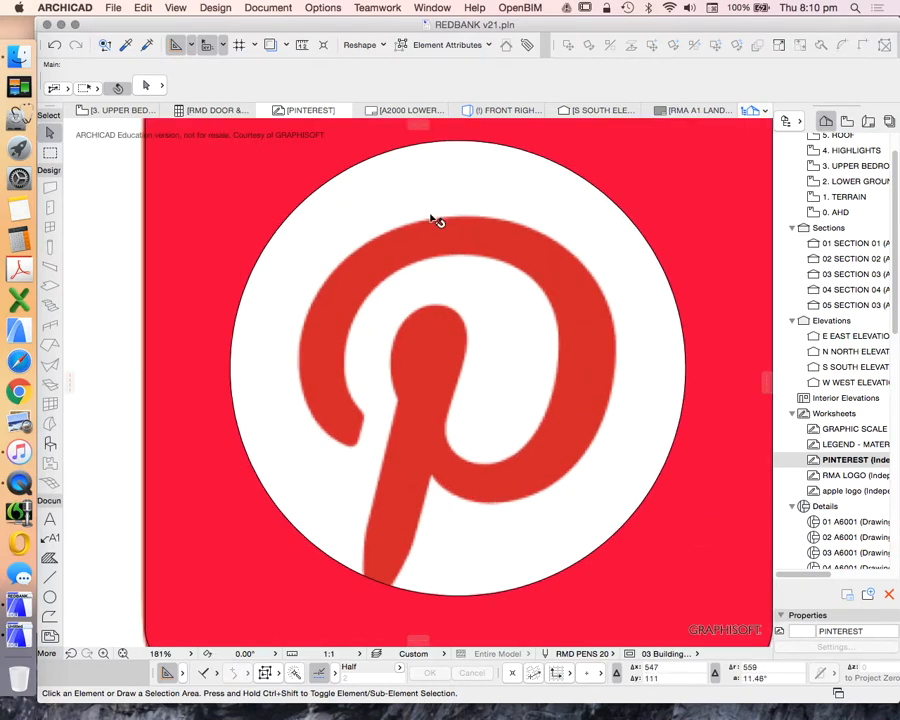
mouse_move(114, 476)
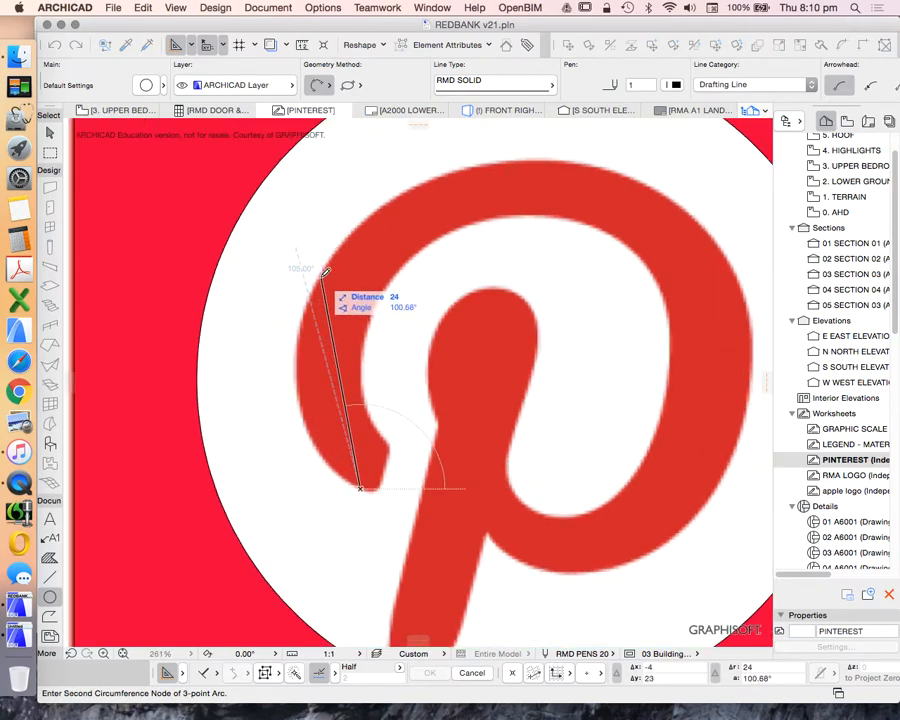
Trace the outer curve of the P's bowl with spline nodes and begin the next edge.
click(560, 156)
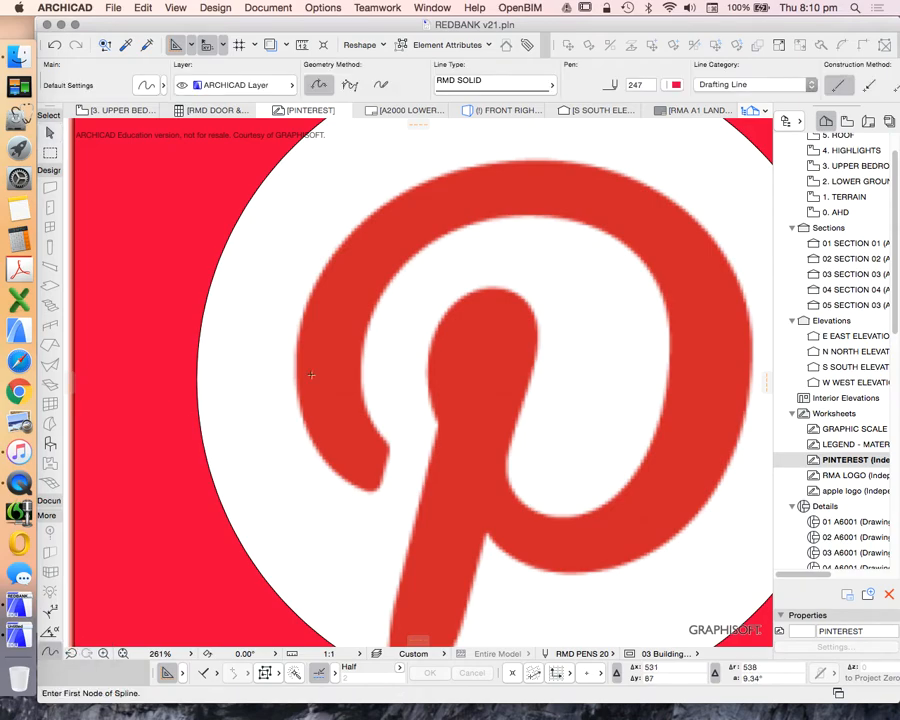
click(672, 84)
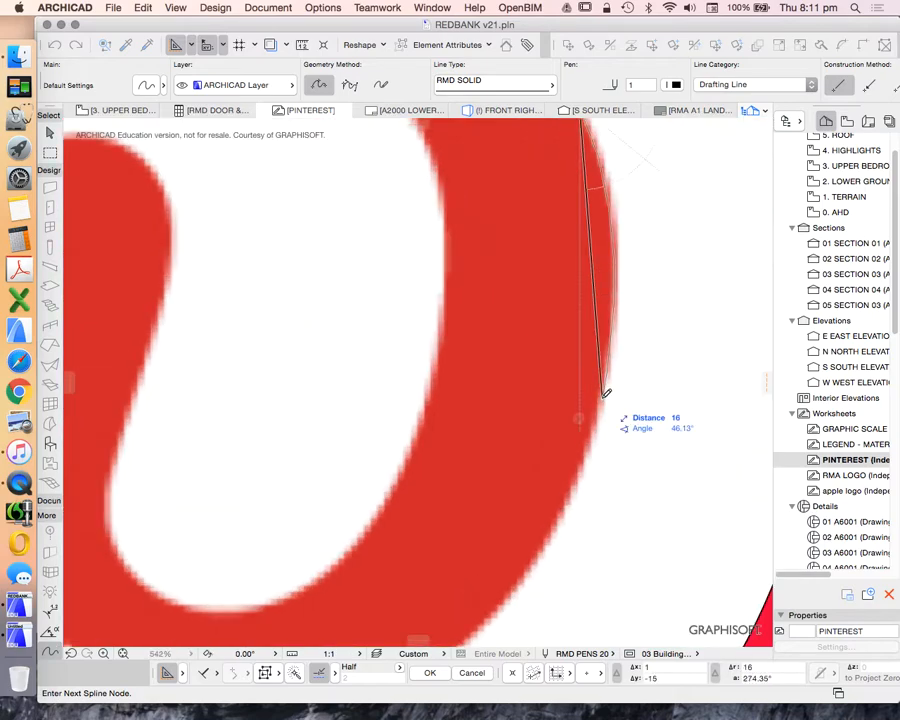
scroll(down, 3)
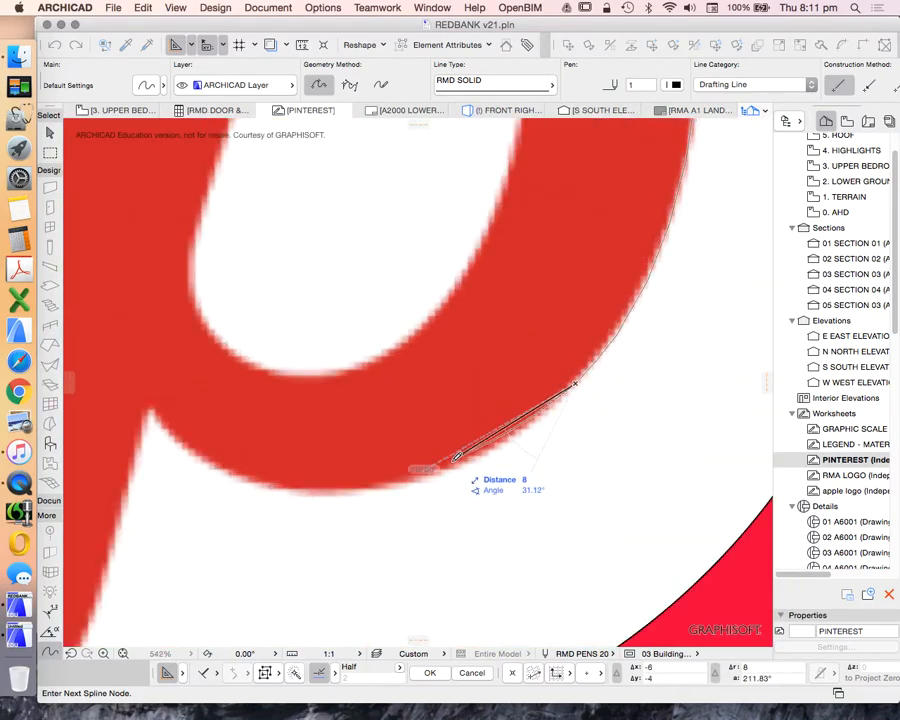
click(244, 470)
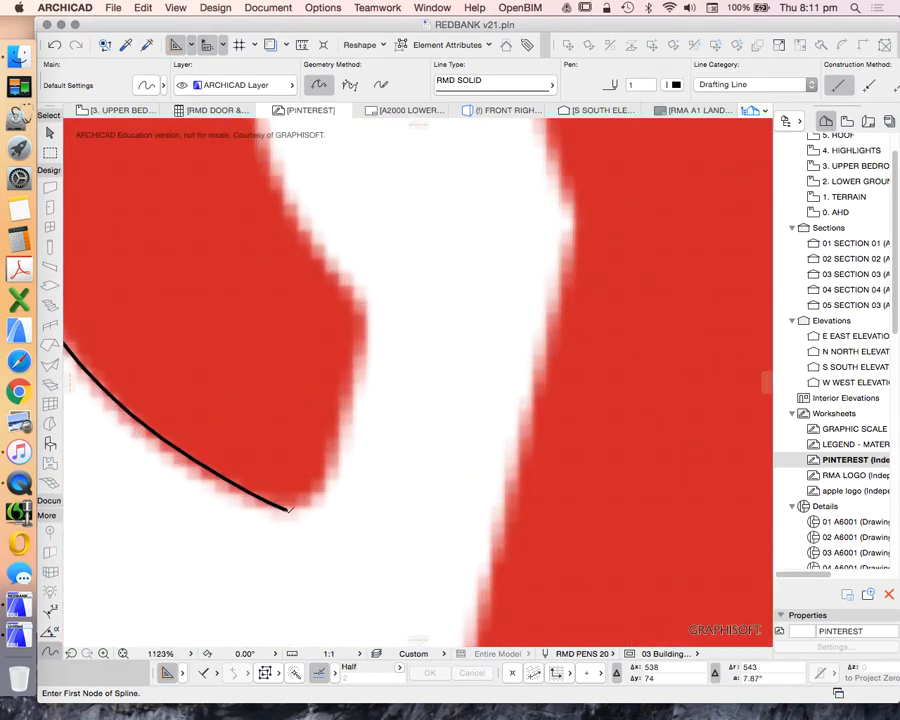
click(200, 450)
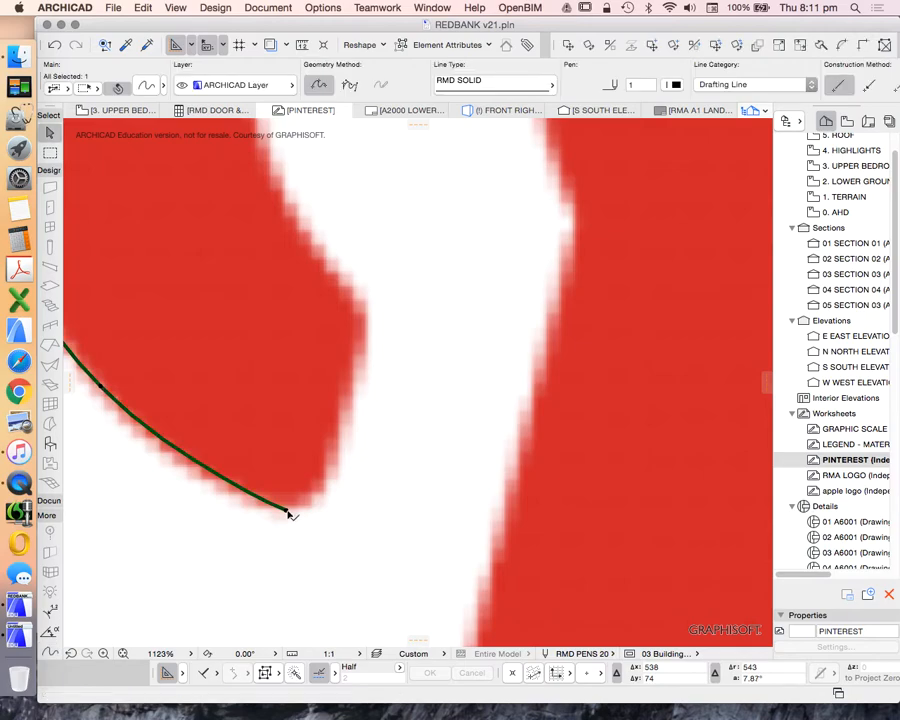
click(286, 512)
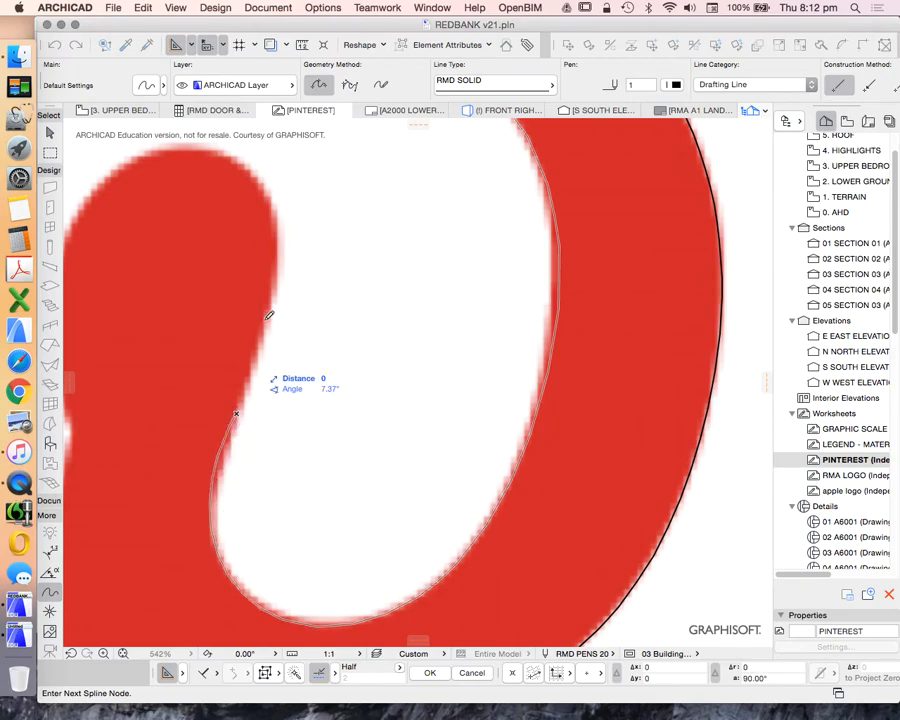
Place a spline node along the P's inner bowl curve toward the stem edges.
click(276, 258)
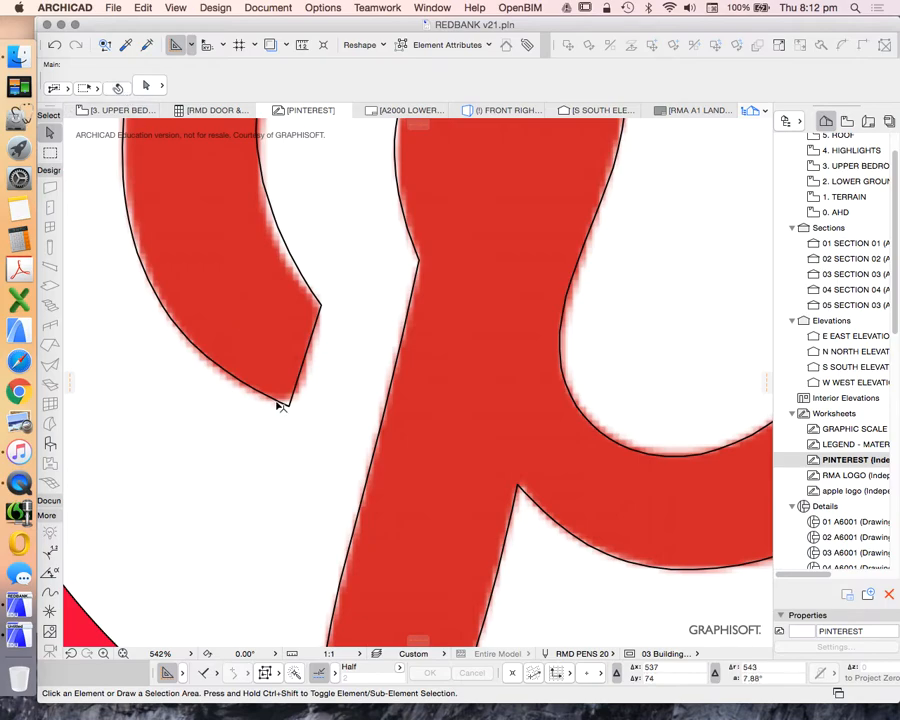
click(284, 404)
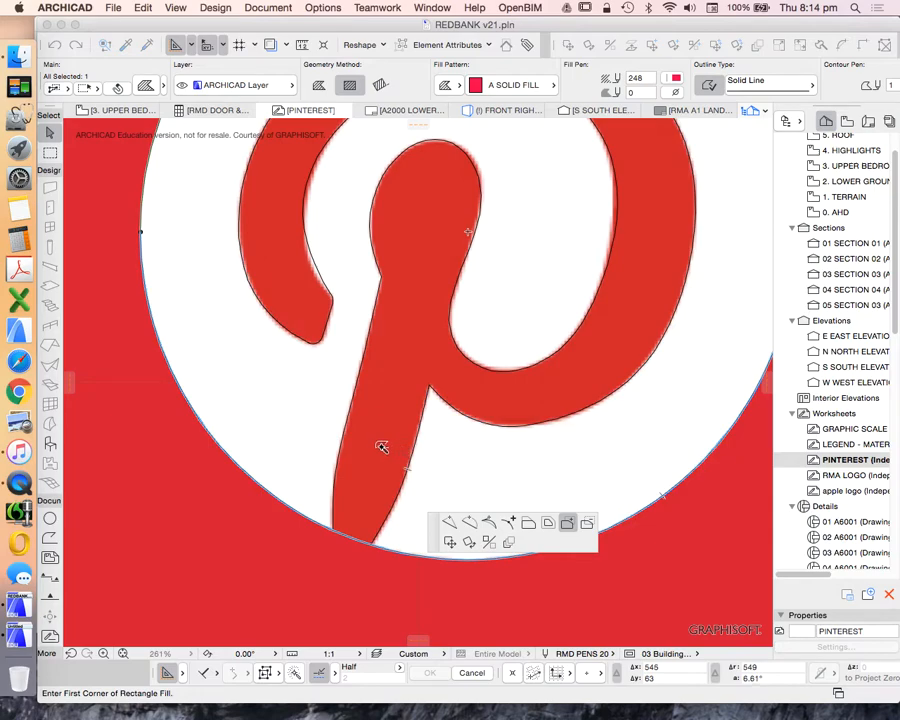
click(380, 446)
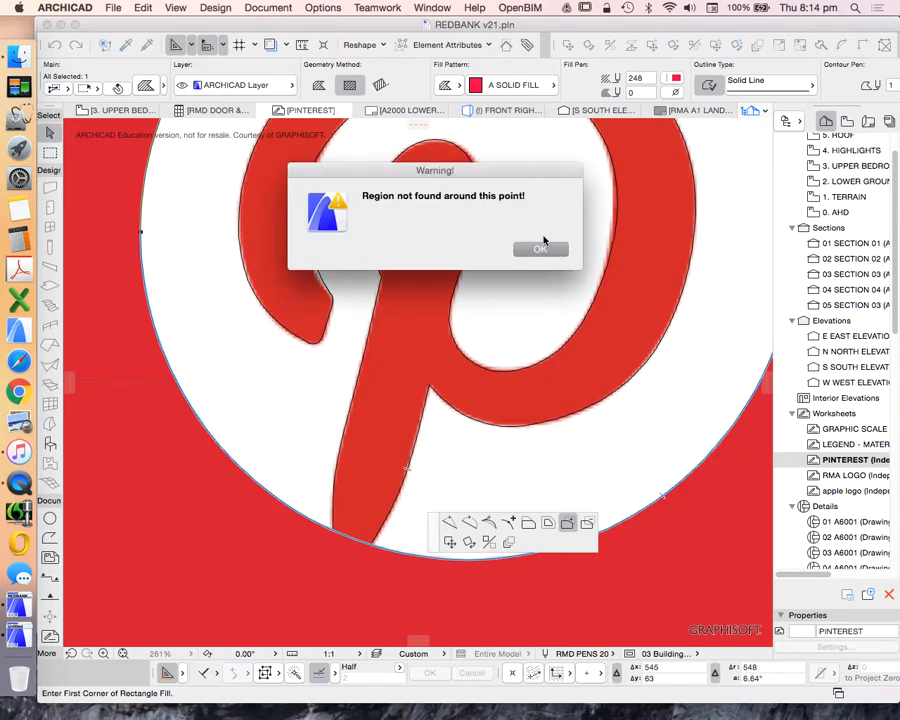
click(540, 248)
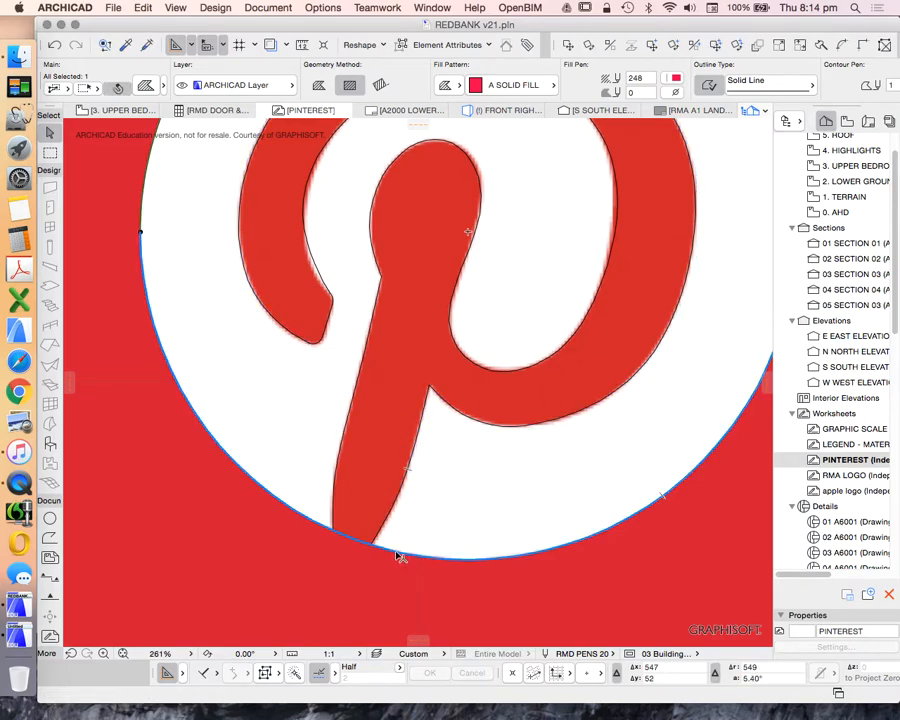
click(400, 558)
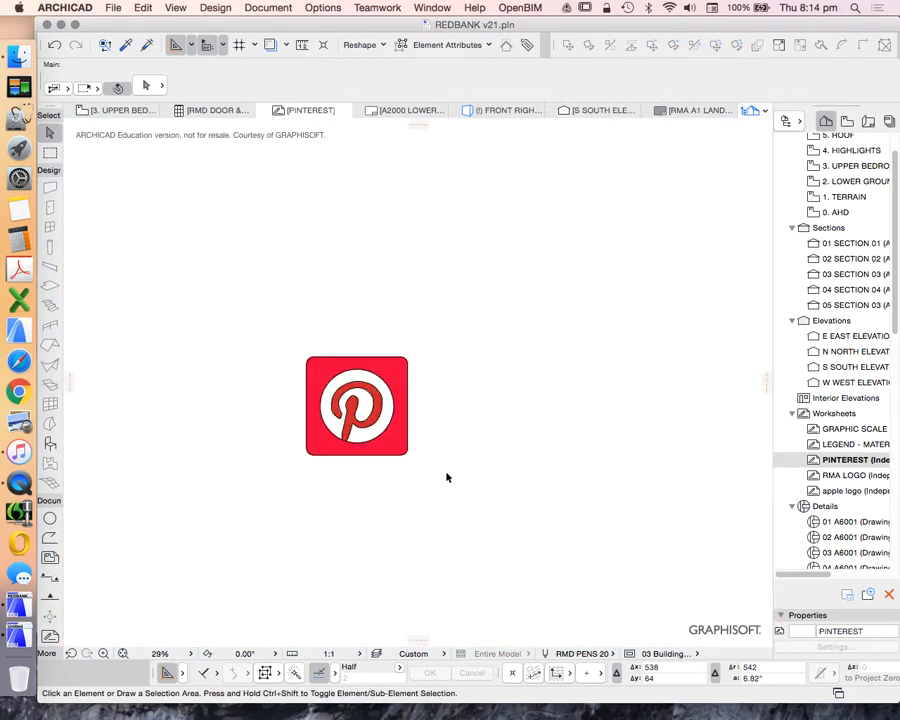
Create a solid red magic-wand fill inside the P's bowl outline.
click(356, 404)
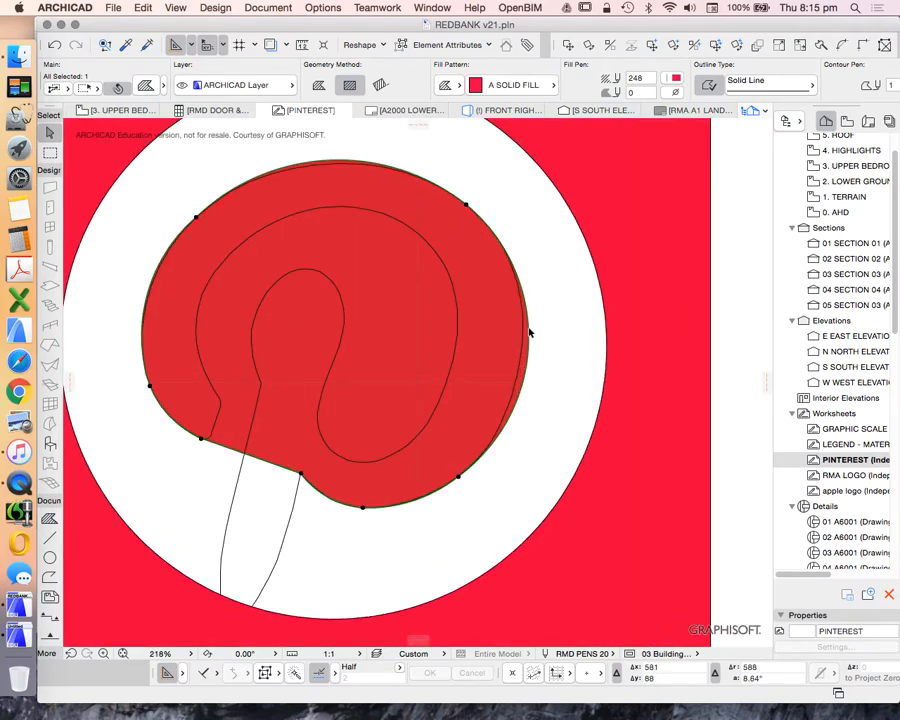
mouse_move(316, 292)
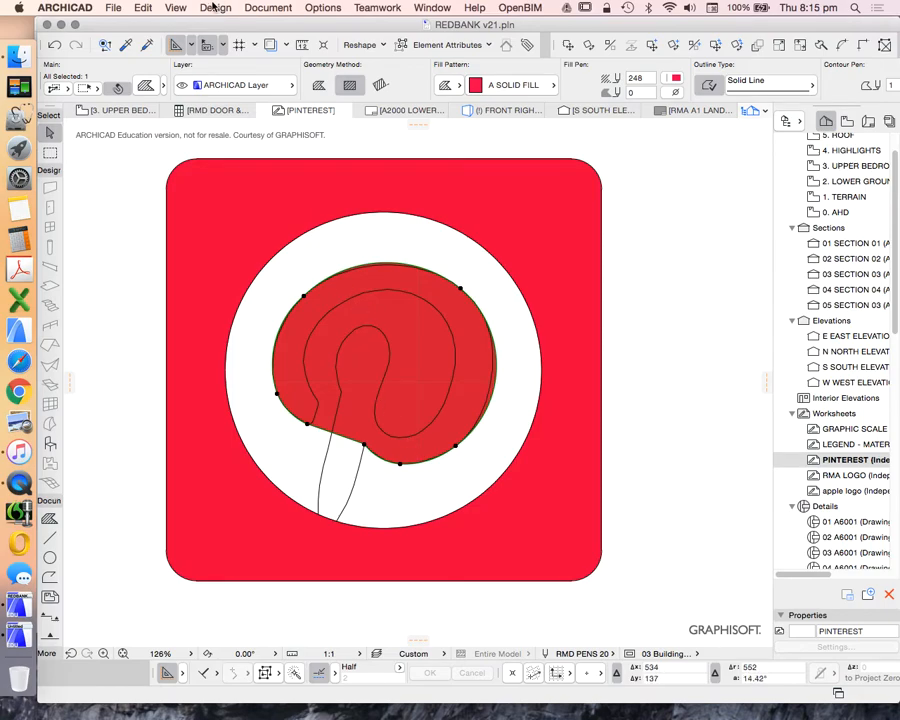
Set Magic Wand to deviation 40, segments along arcs (36 per circle) and linear segment length 1000.
click(216, 8)
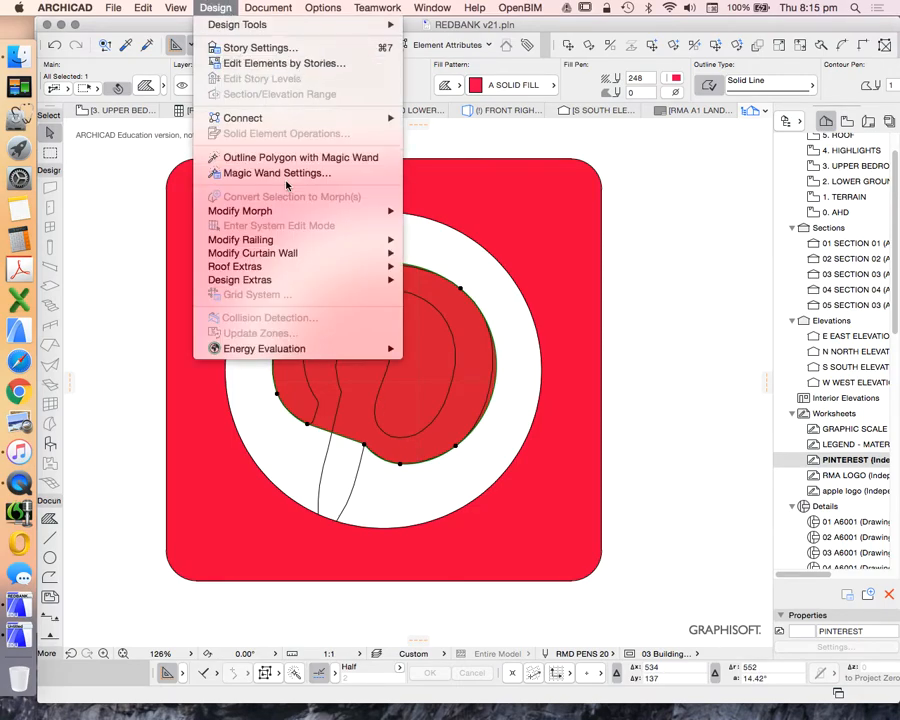
click(276, 172)
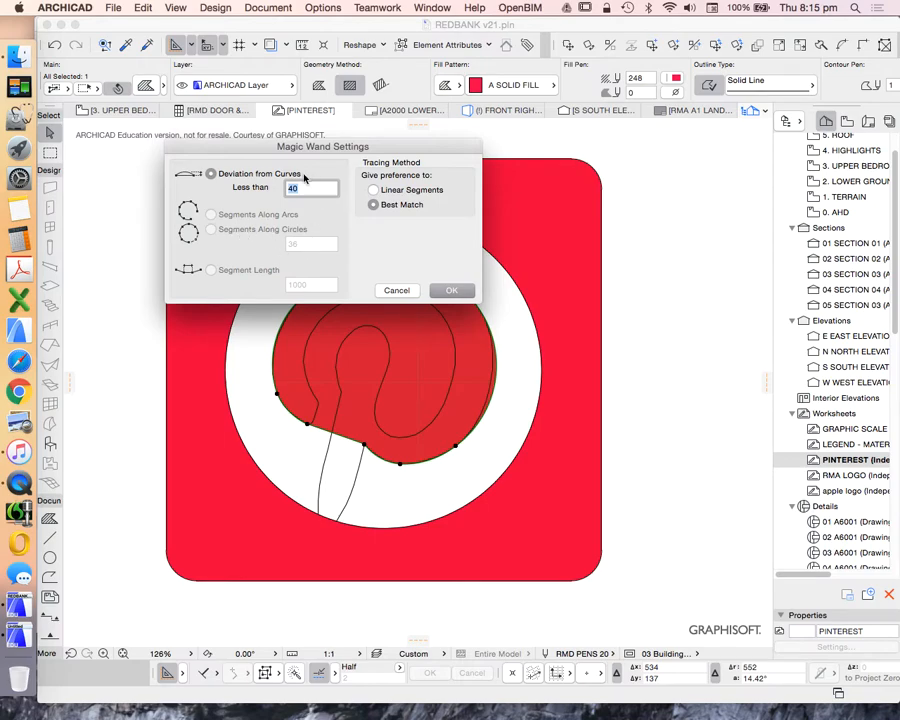
click(308, 188)
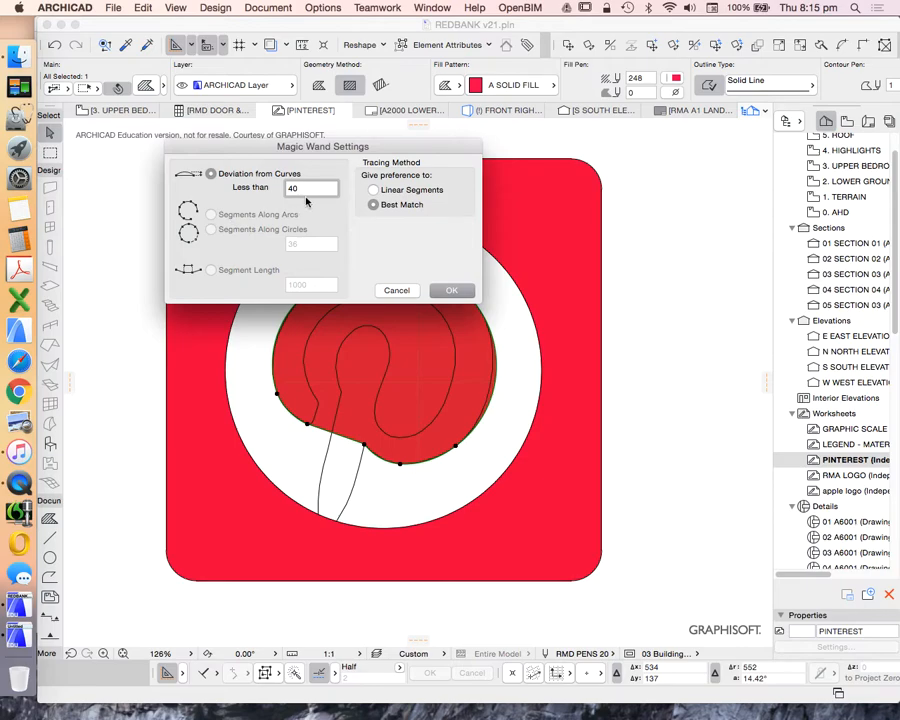
click(372, 190)
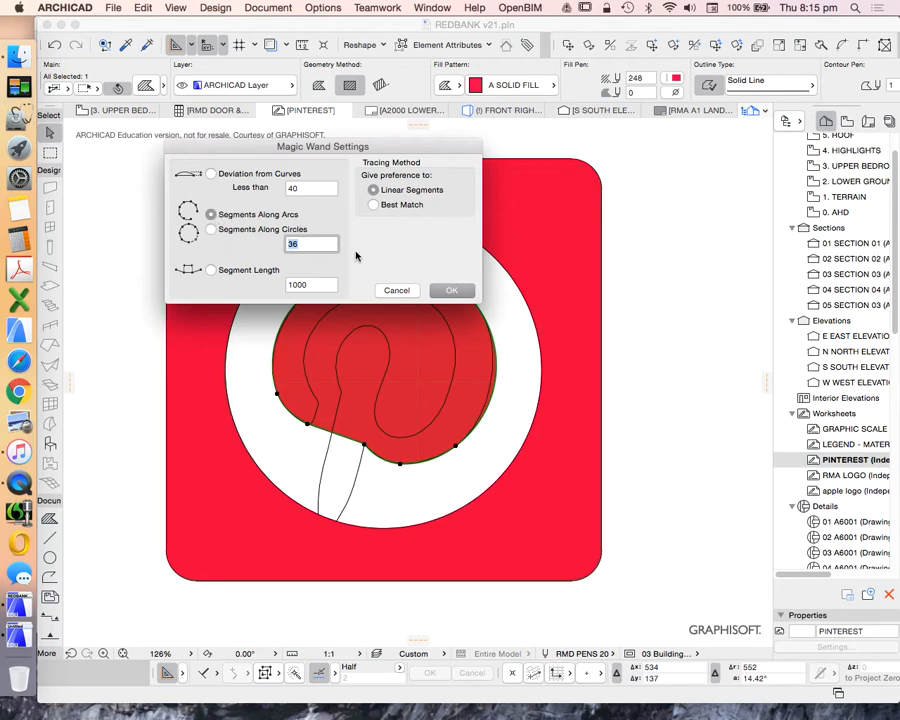
click(310, 284)
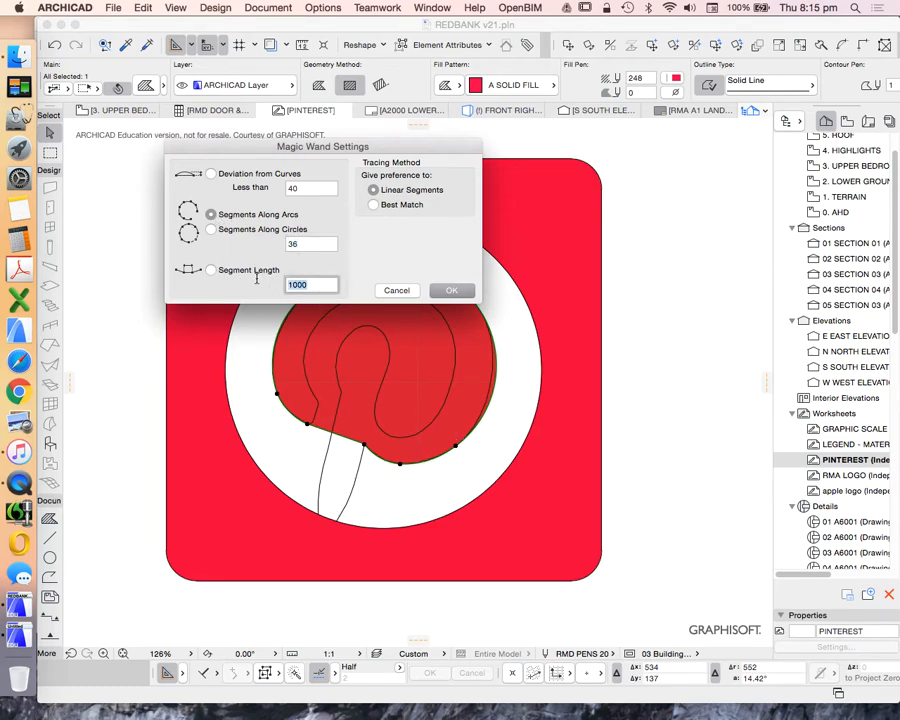
click(450, 290)
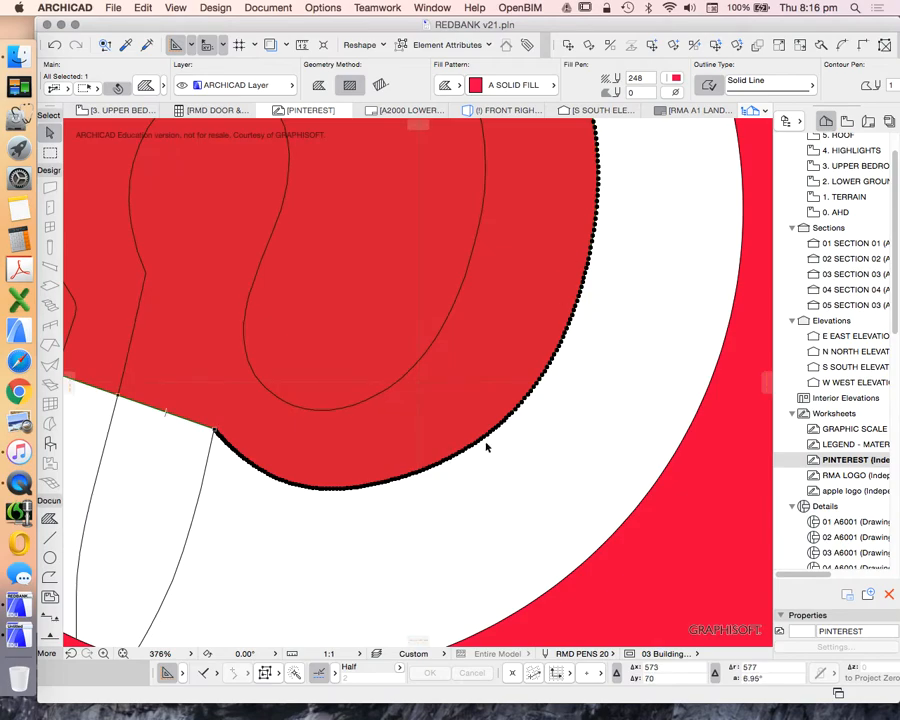
scroll(down, 3)
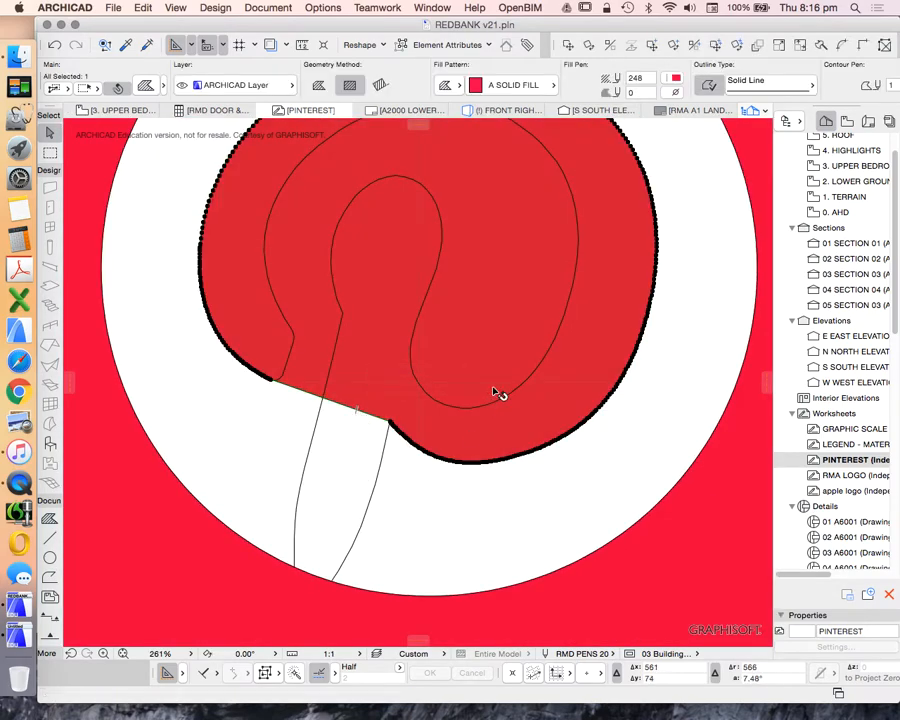
Revise Magic Wand Settings: segment length, deviation under 40 and 36 segments along circles, applied over three passes.
click(216, 8)
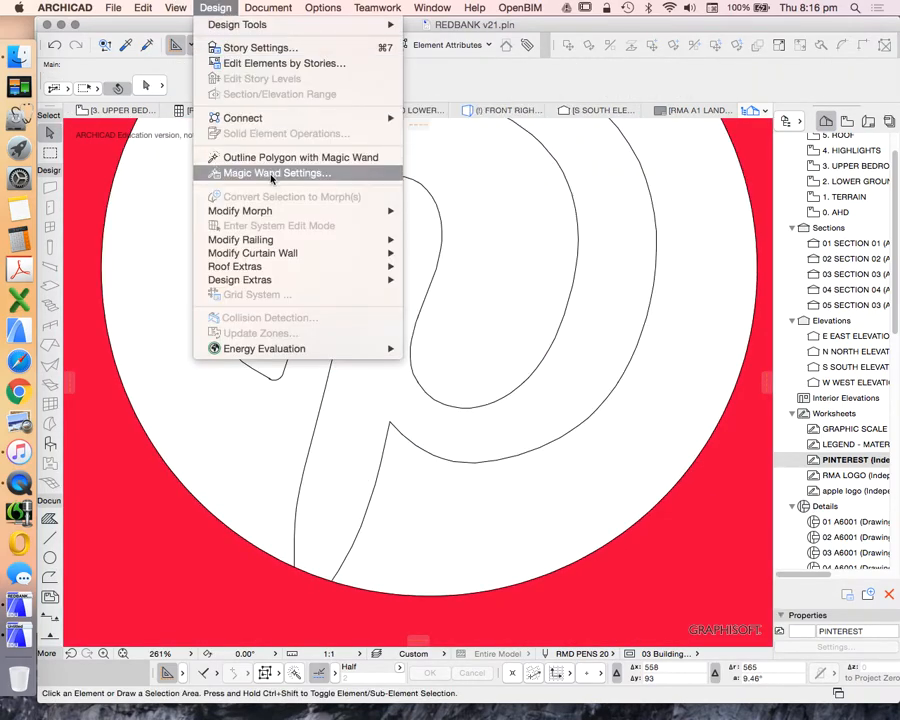
click(276, 172)
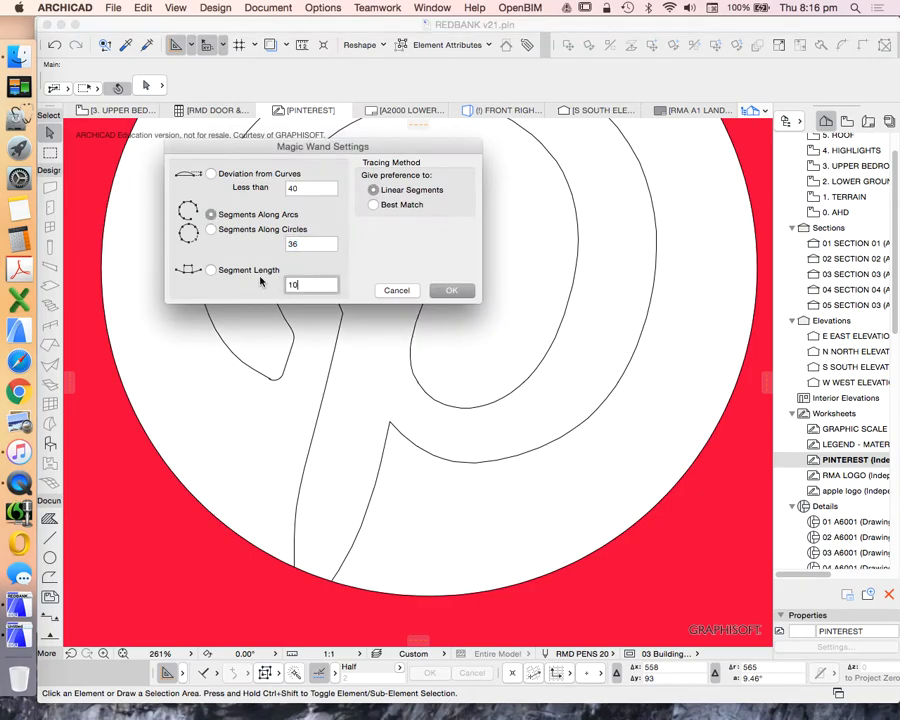
click(212, 268)
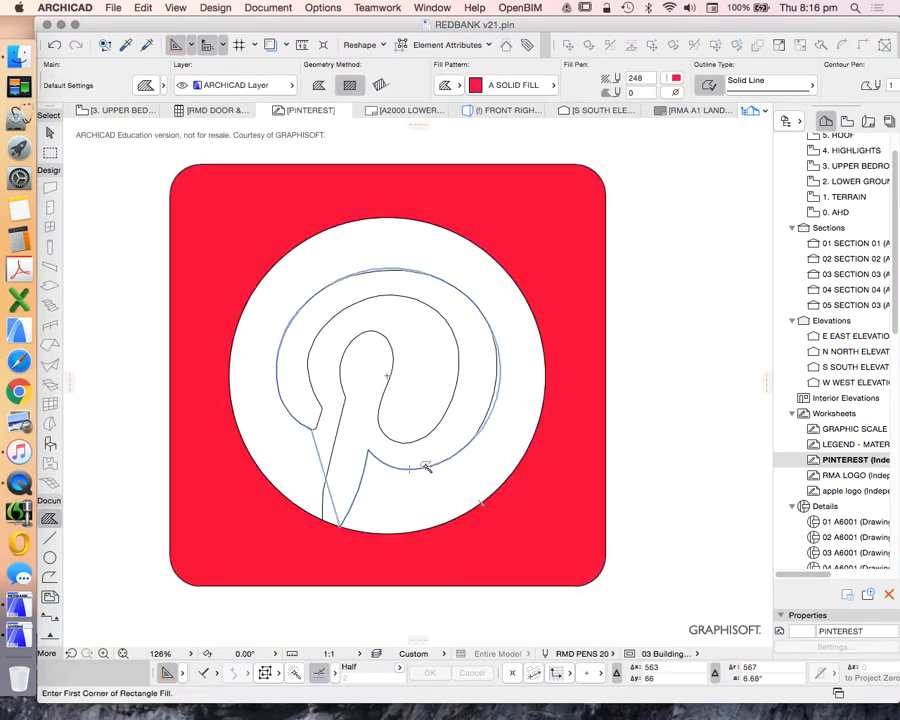
mouse_move(440, 460)
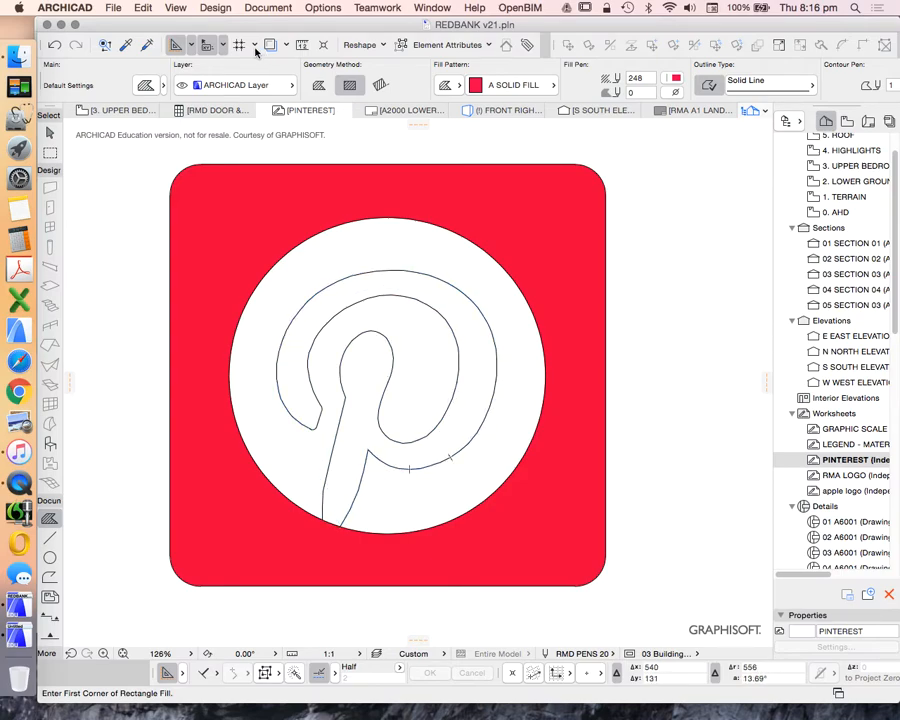
click(216, 8)
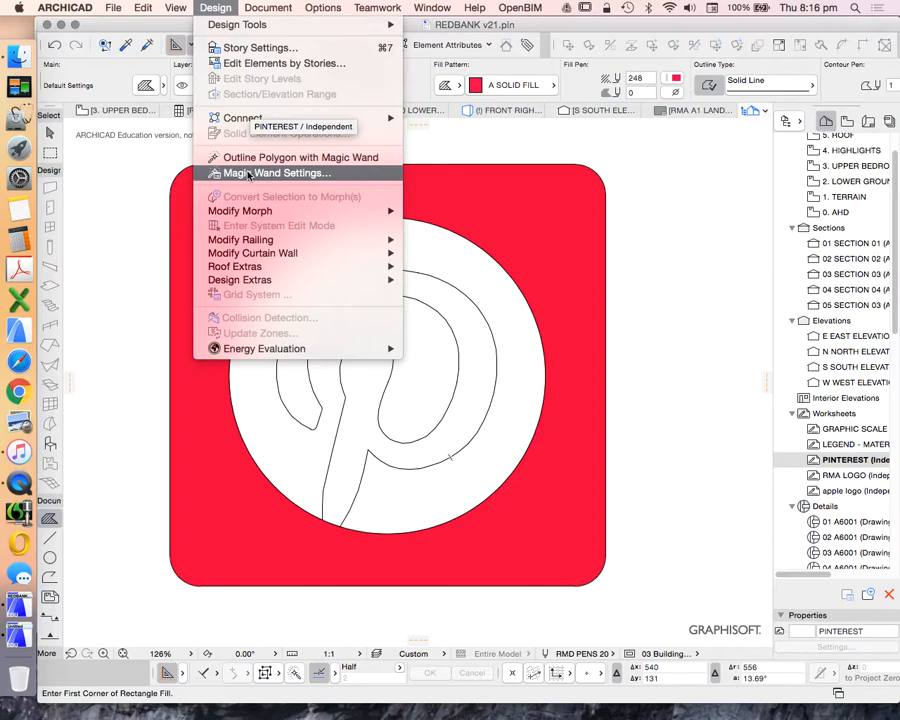
click(276, 172)
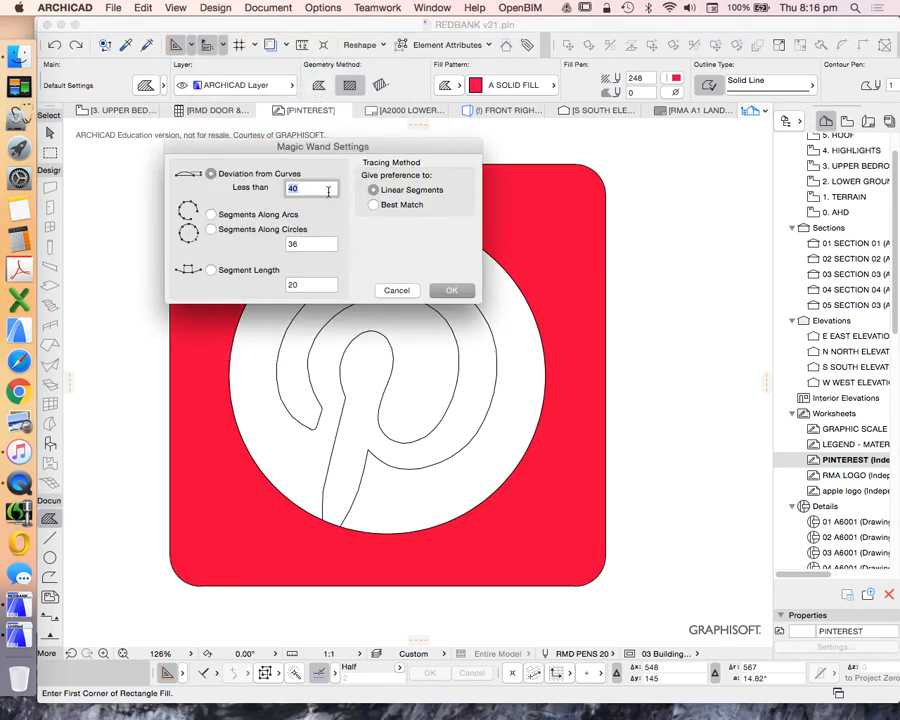
click(450, 290)
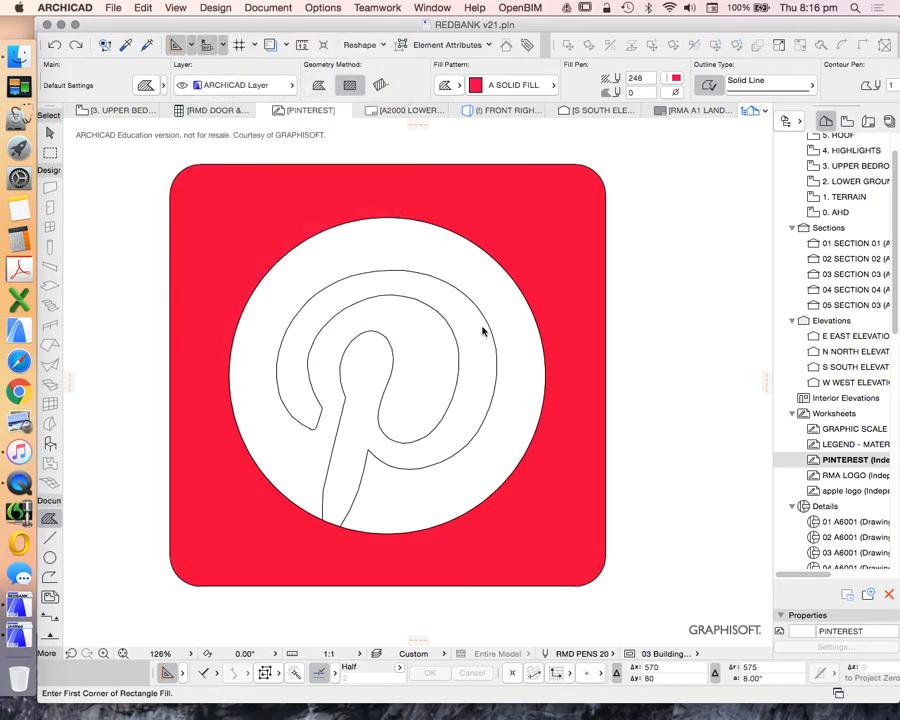
click(216, 8)
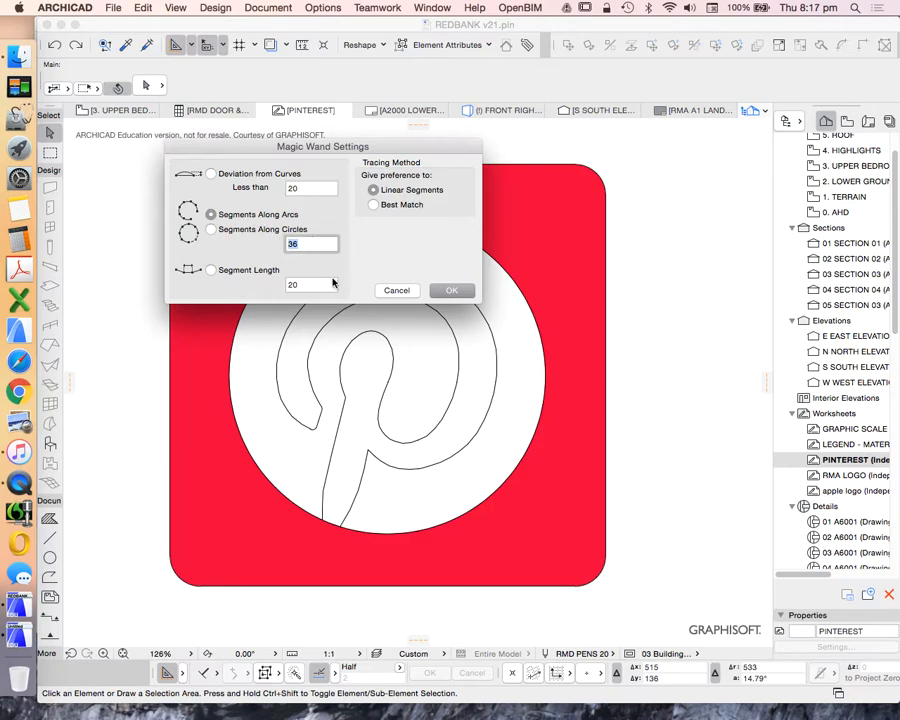
click(450, 290)
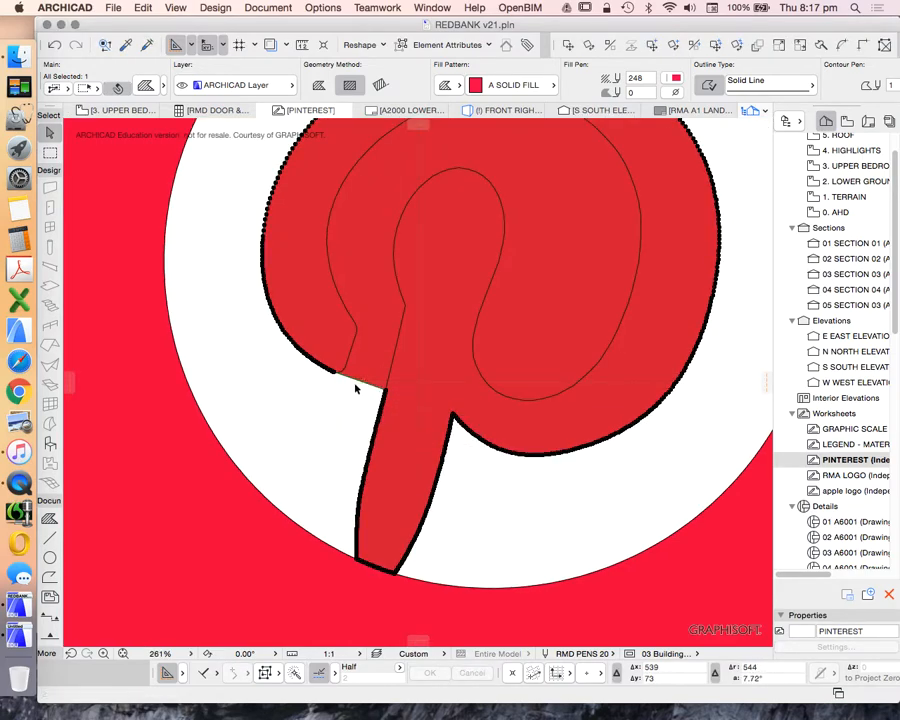
Insert new nodes on the P fill outline and drag them onto the letter's bowl curve.
click(356, 382)
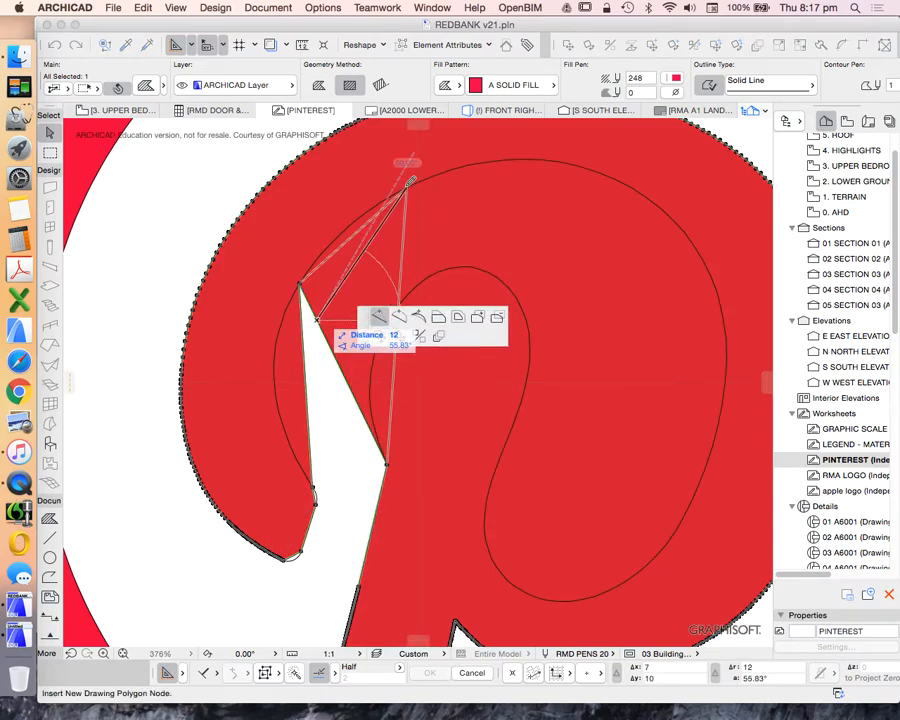
click(584, 162)
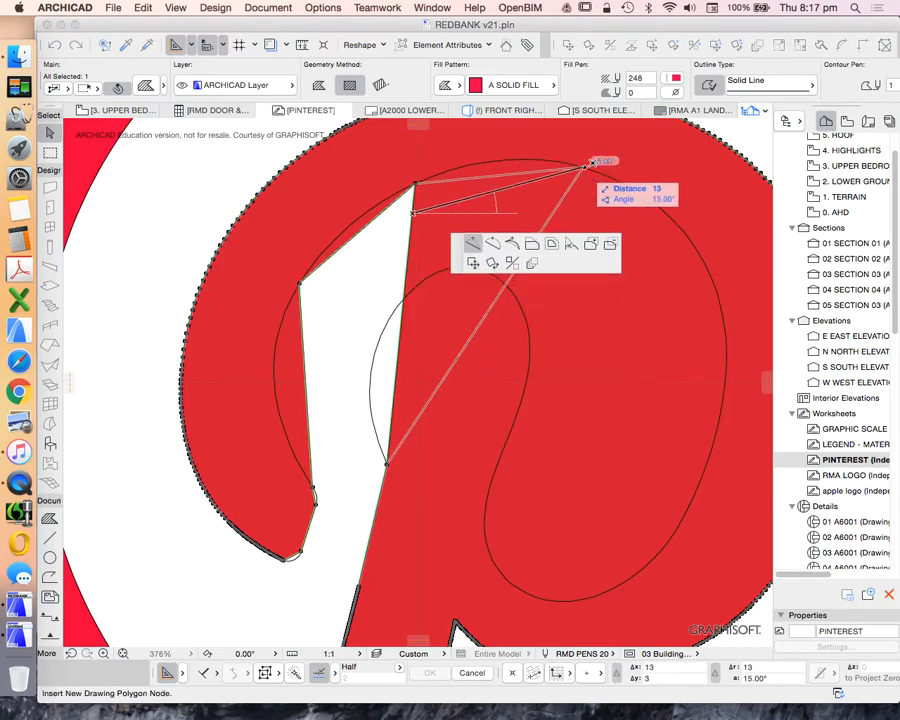
drag(584, 162, 704, 240)
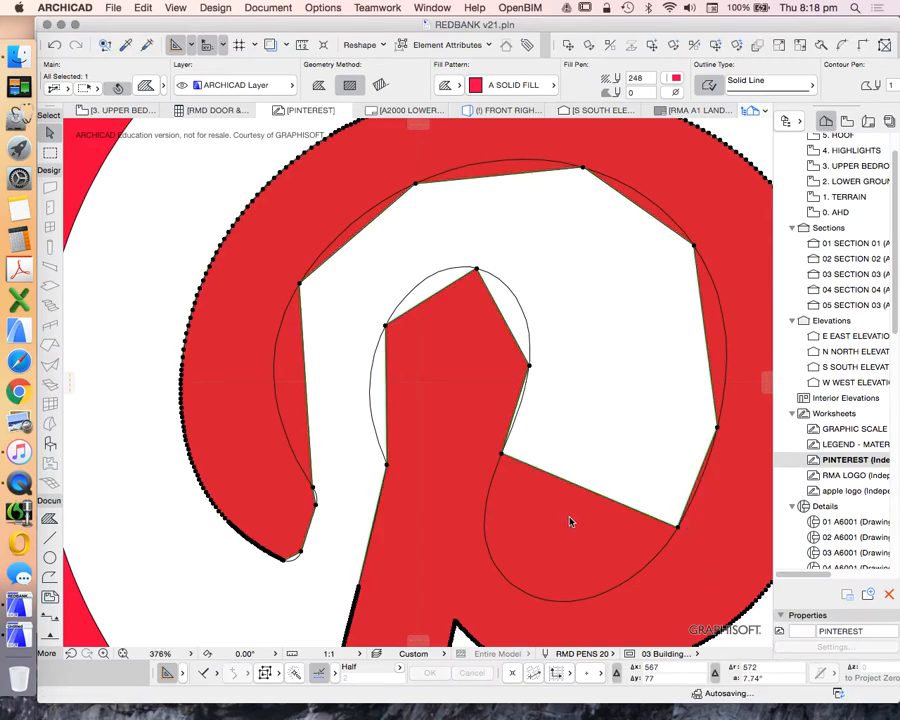
click(484, 532)
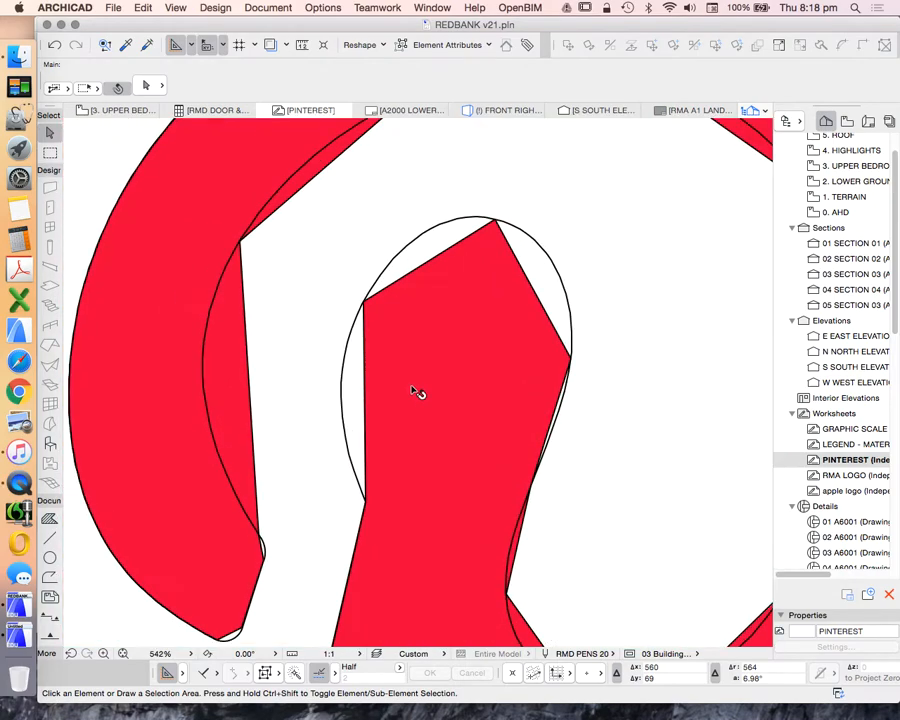
Dismiss the 'Region not found' warning and refine the P fill edge along the letter's curve.
click(416, 392)
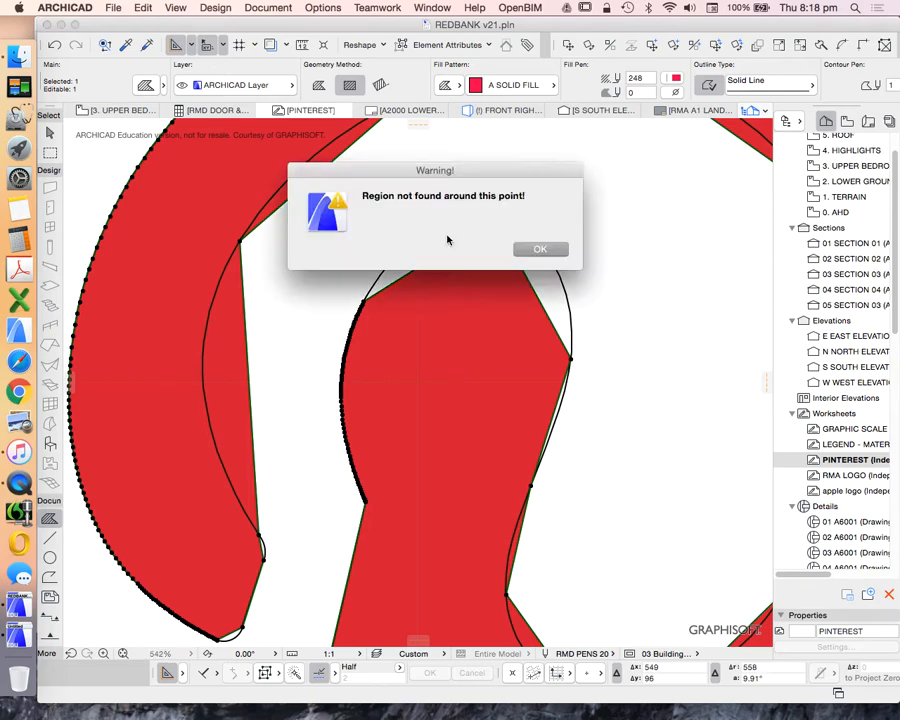
click(540, 248)
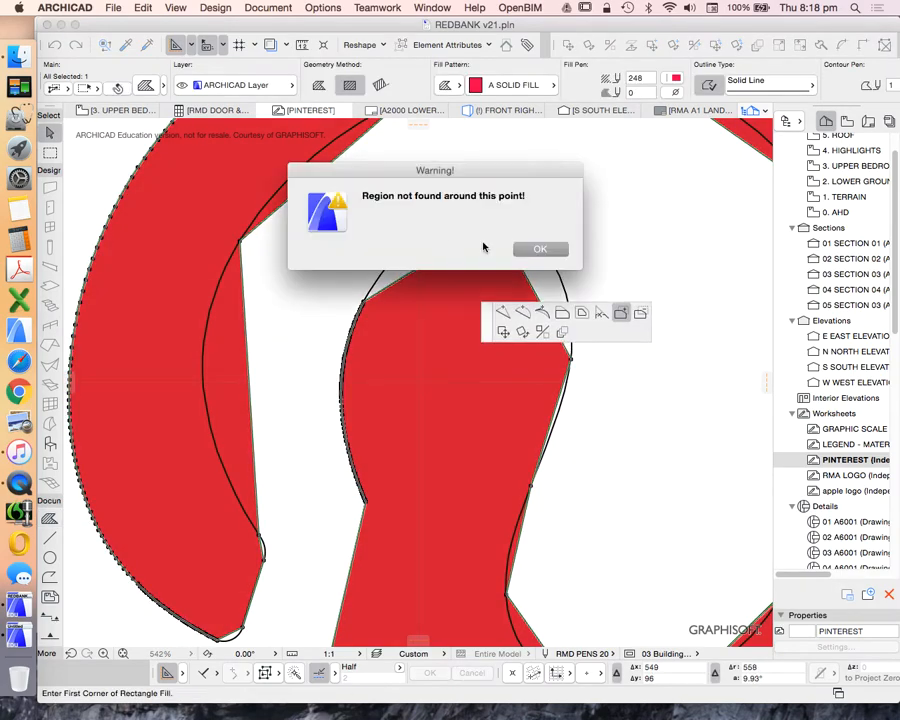
click(540, 248)
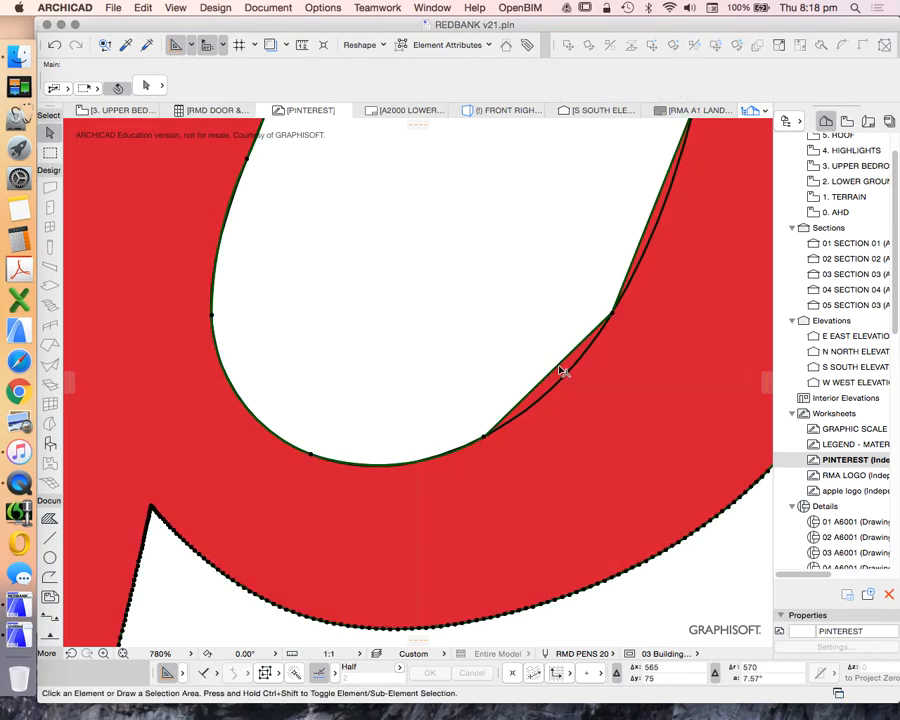
click(560, 372)
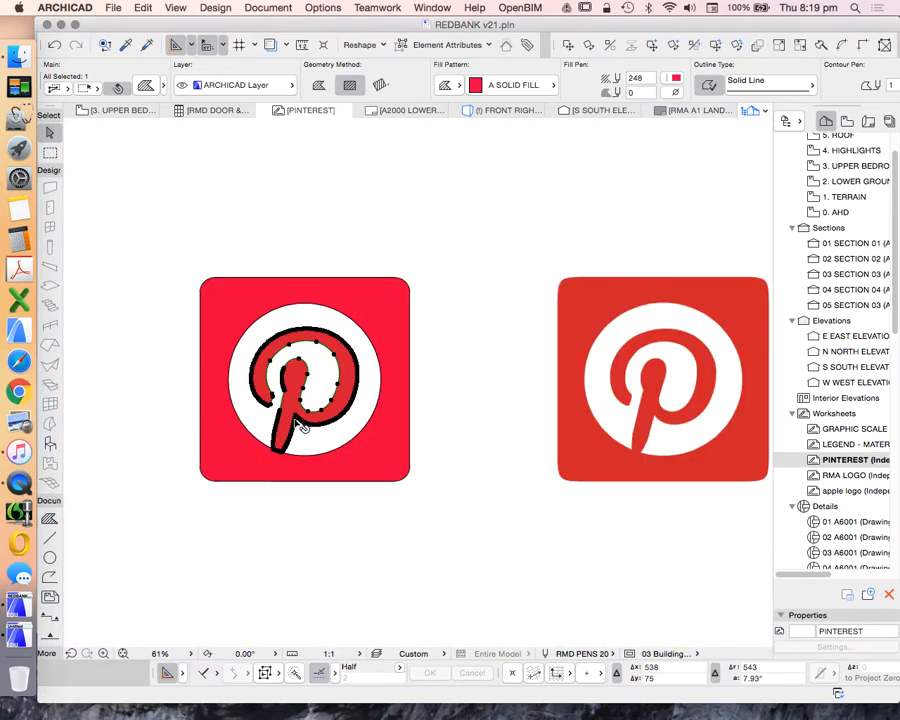
Turn off the P fill's Outline Type, then select the traced logo and reference image.
click(300, 380)
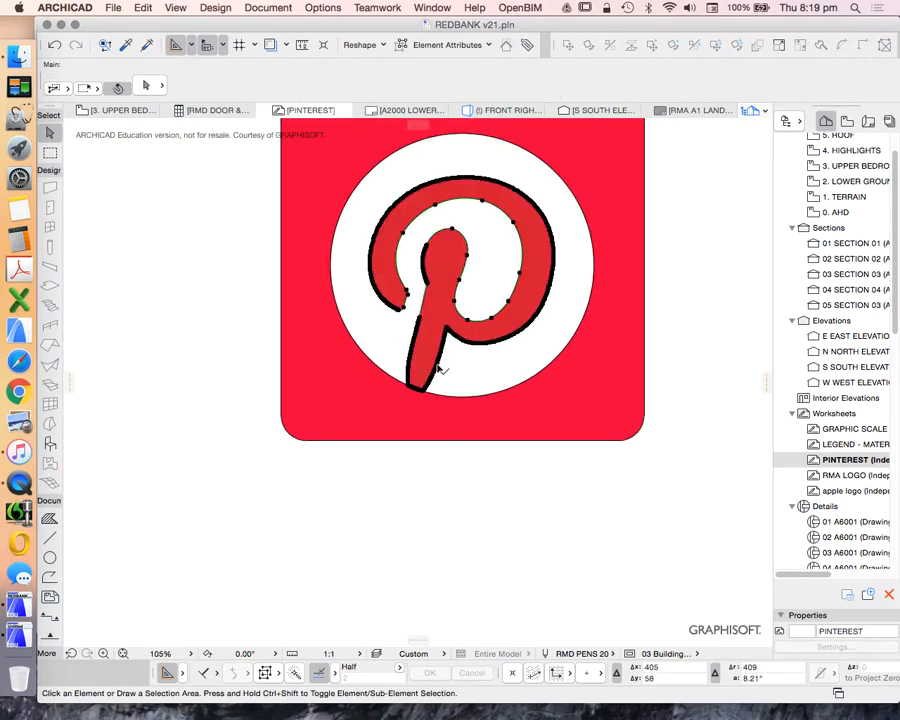
click(440, 376)
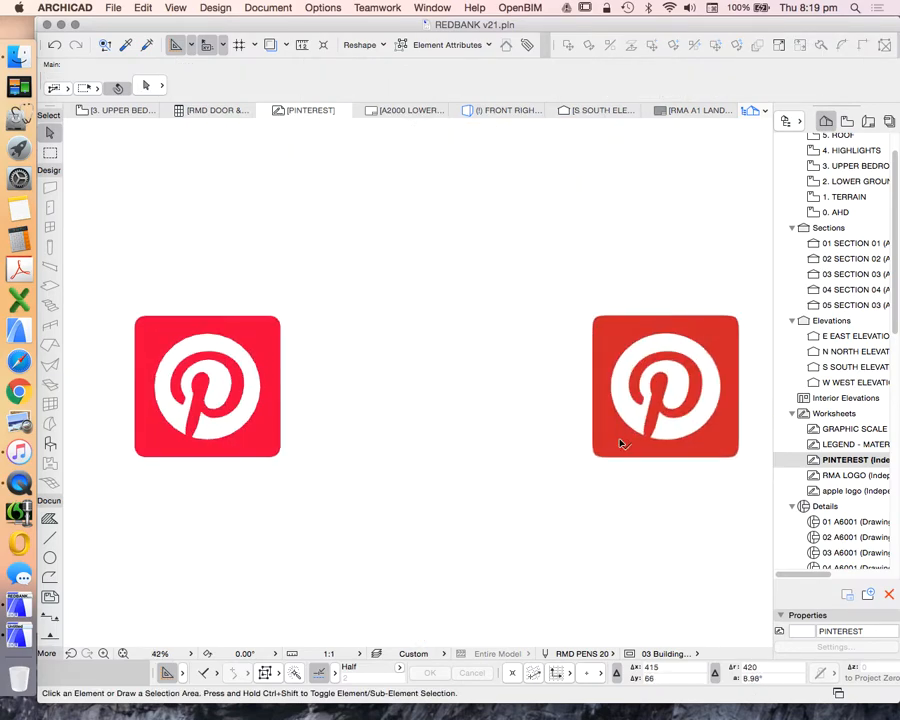
click(208, 386)
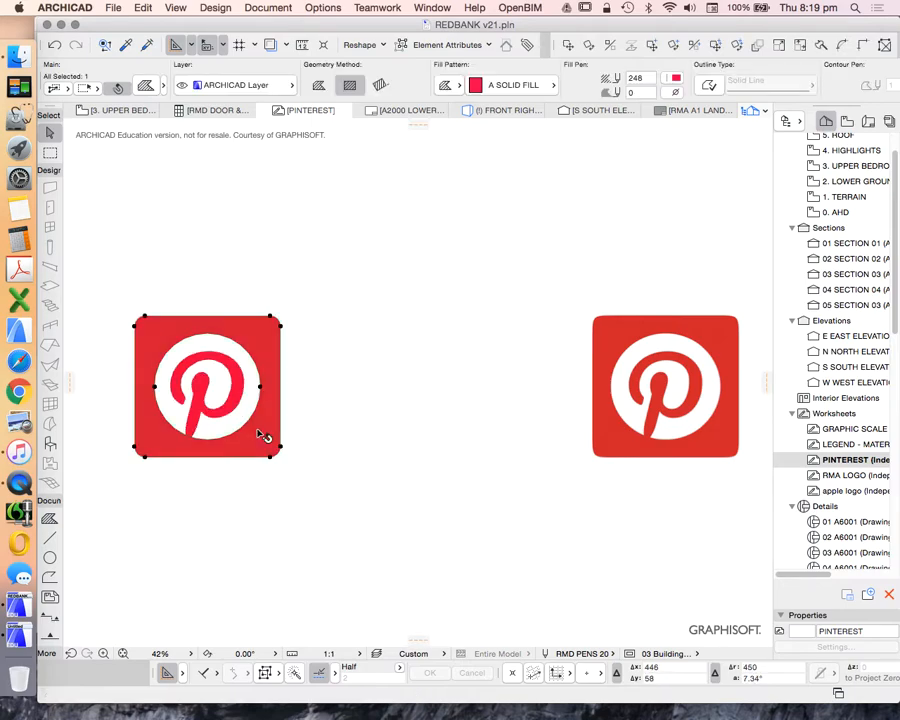
click(348, 540)
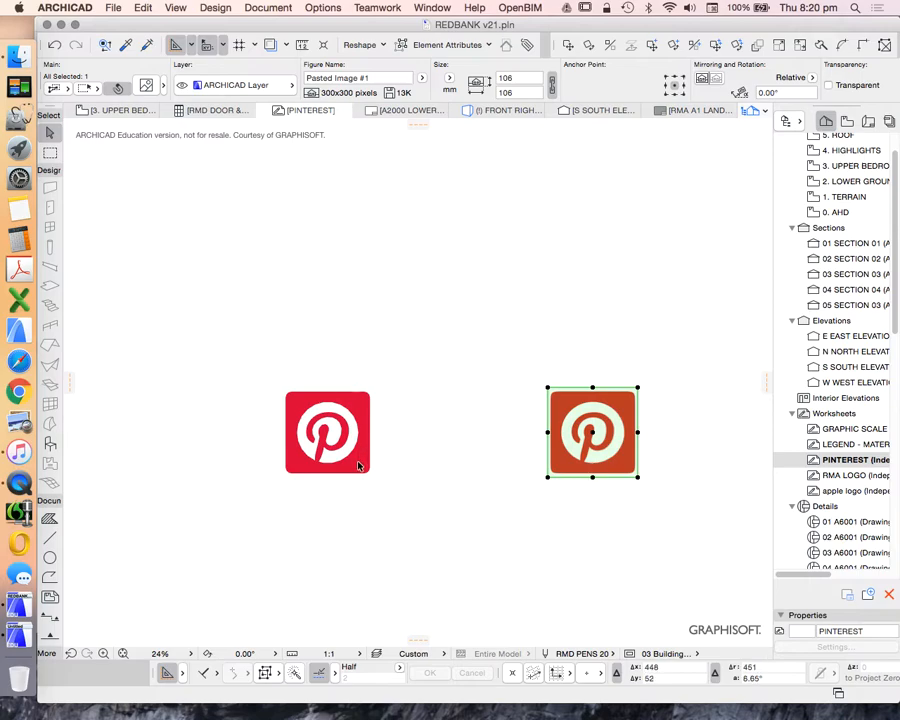
Delete the reference image and save the worksheet as a view named PINTEREST.
click(328, 432)
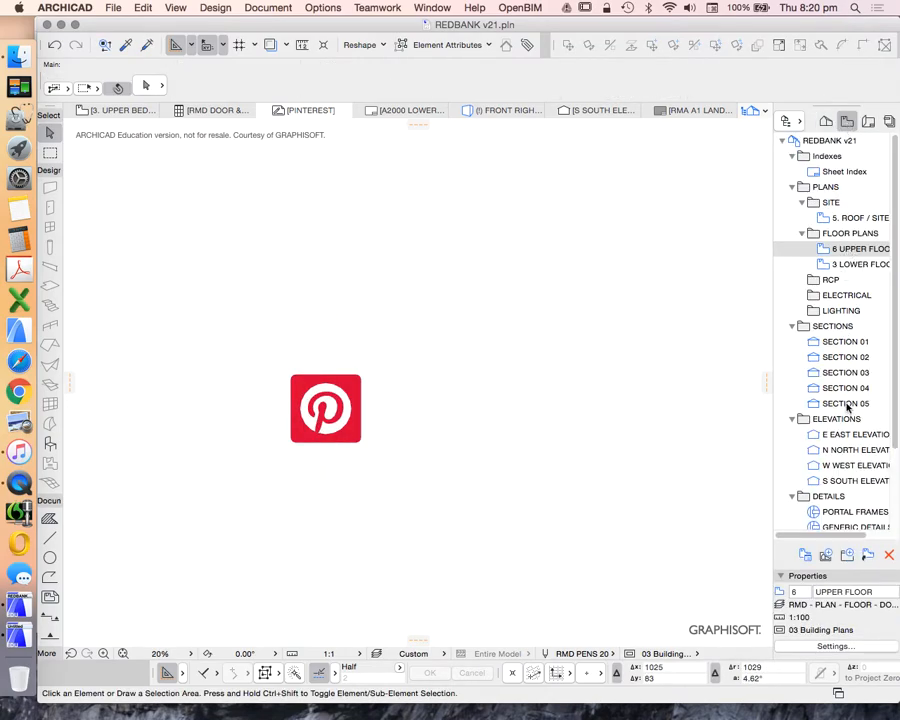
scroll(down, 3)
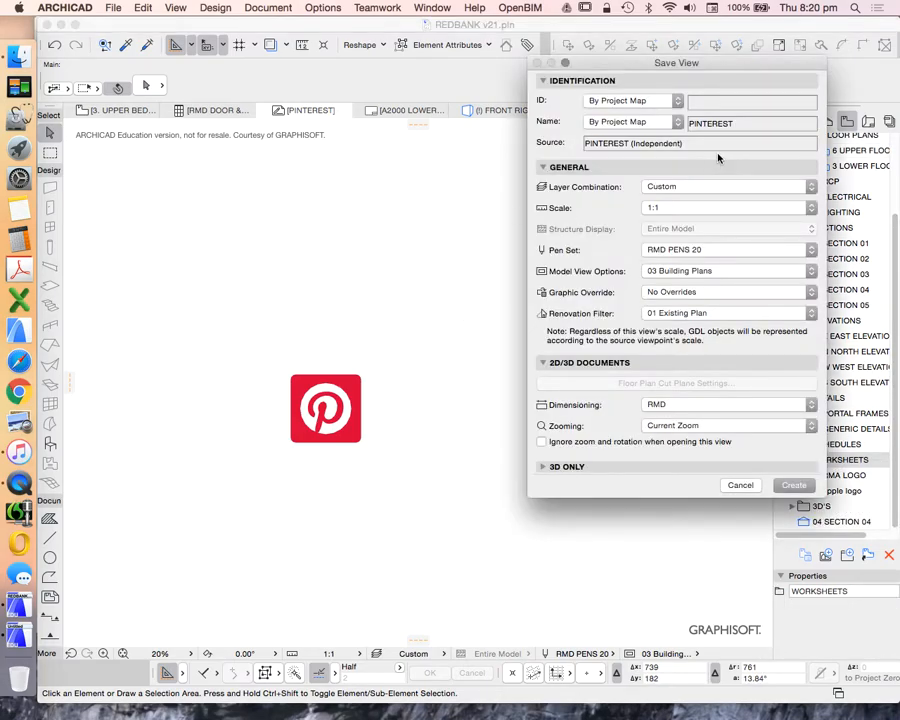
click(792, 486)
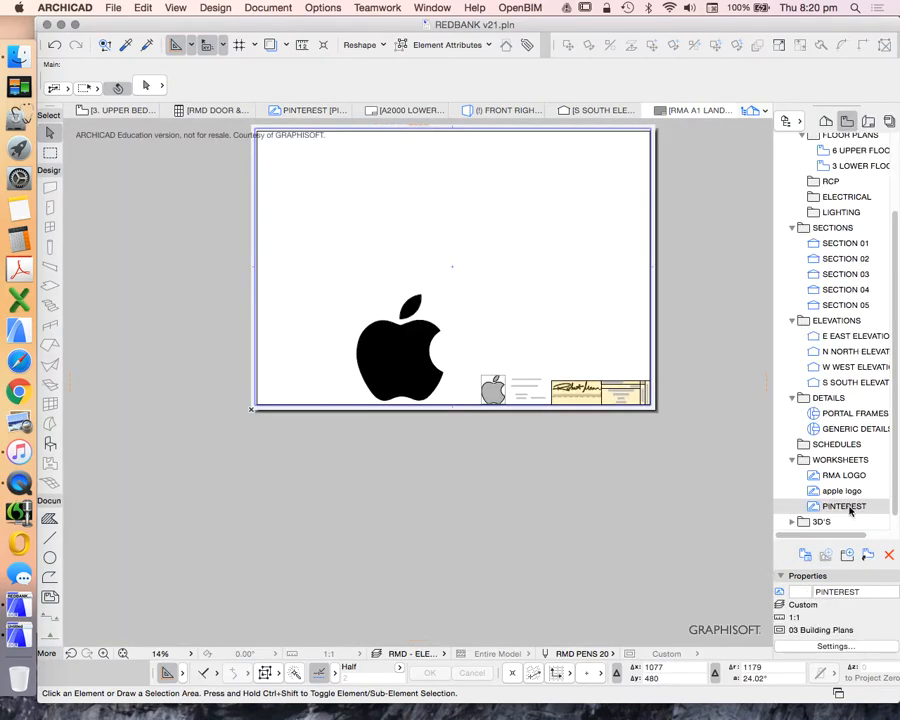
Drag the PINTEREST worksheet from the Navigator onto the layout beside the apple logo.
click(840, 504)
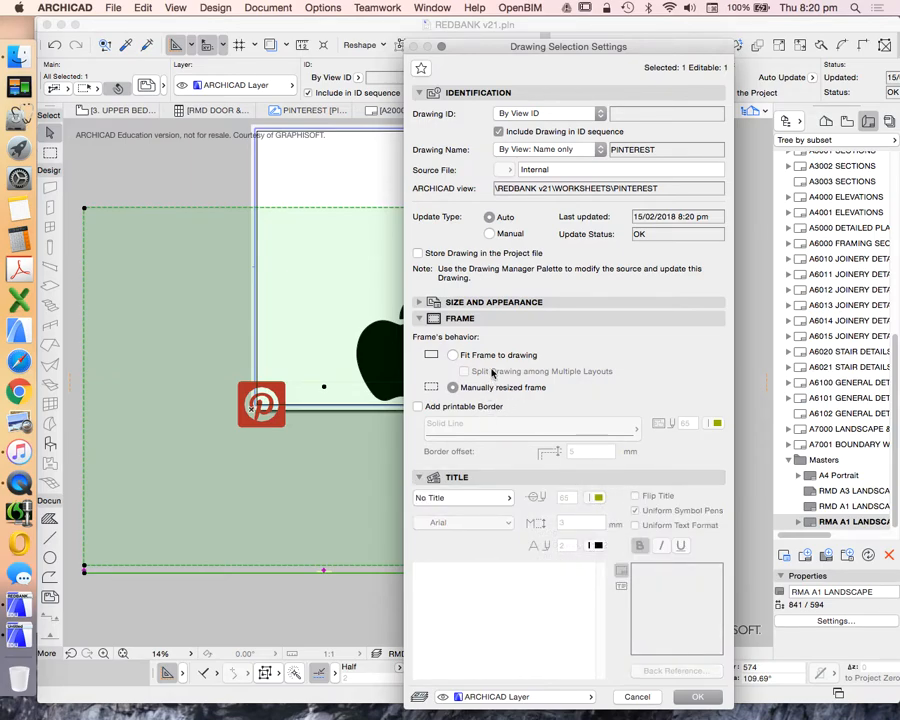
click(698, 696)
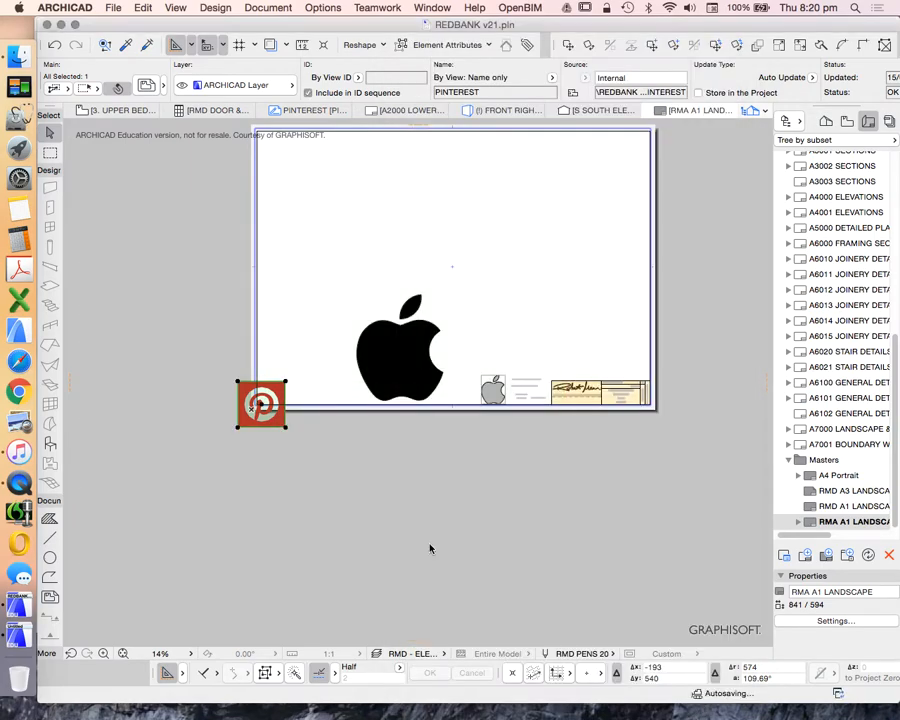